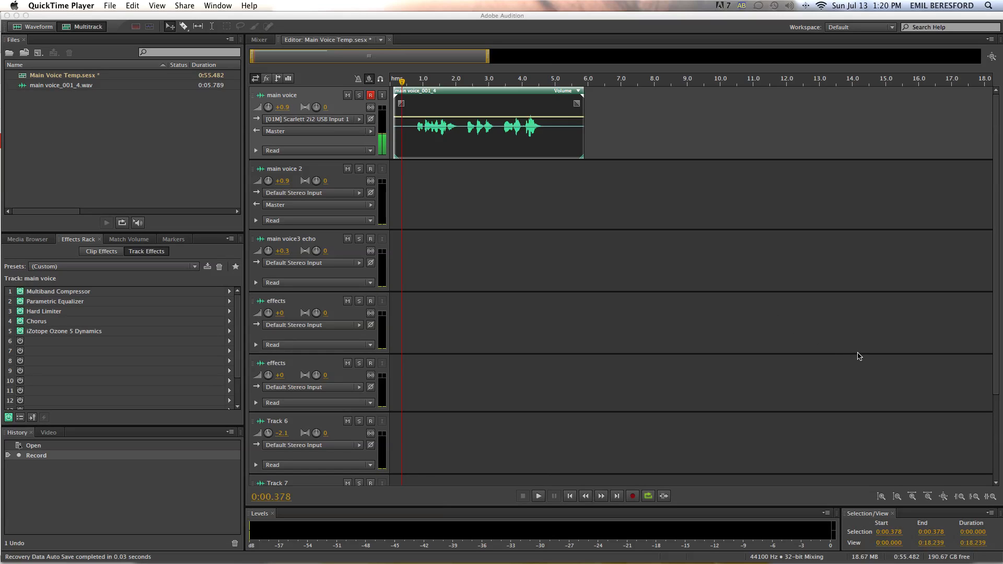
mouse_move(185, 330)
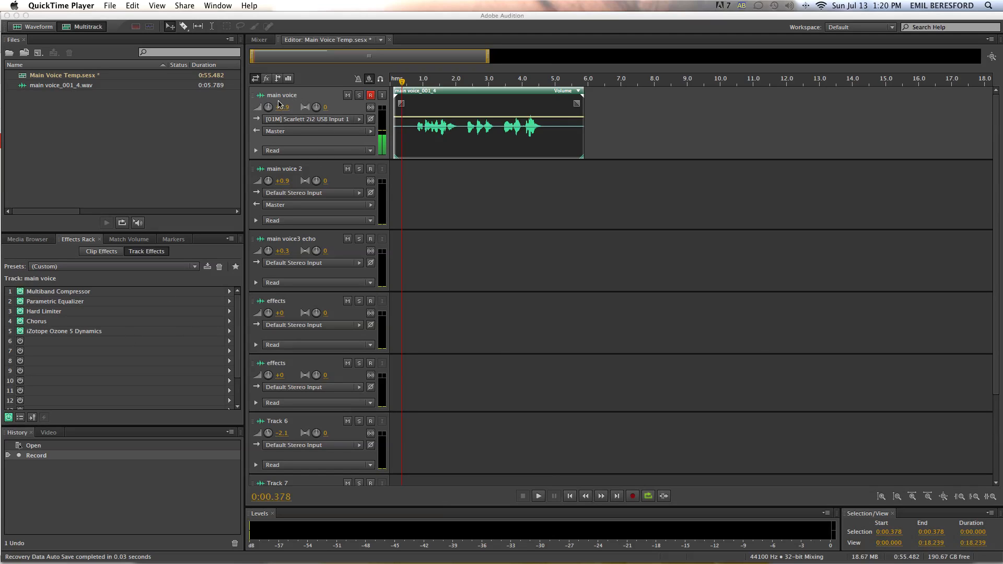
- Shift the main voice clip slightly later on its track and trim its tail
left_click(318, 232)
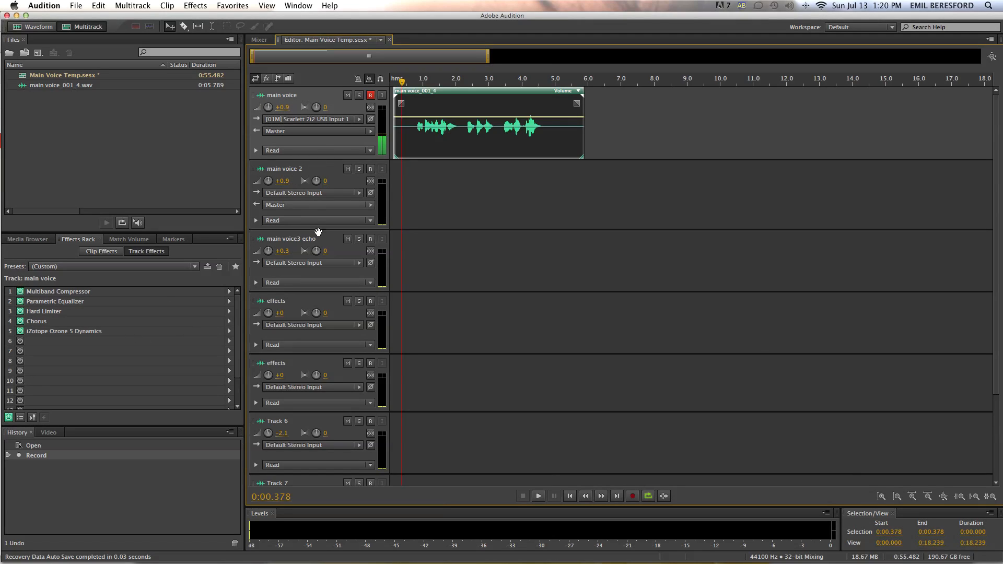
left_click(290, 239)
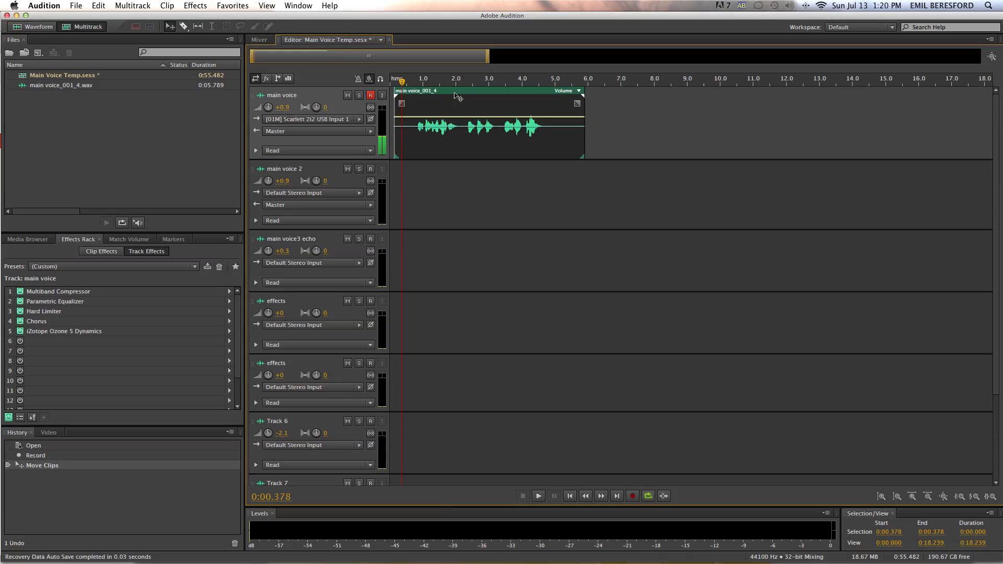
left_click(537, 496)
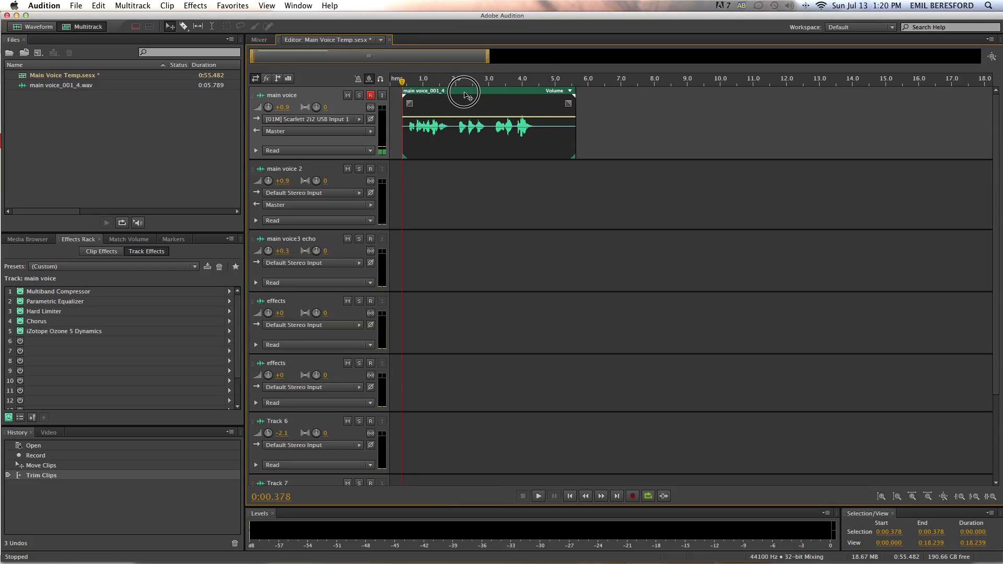
left_click_drag(465, 94, 568, 141)
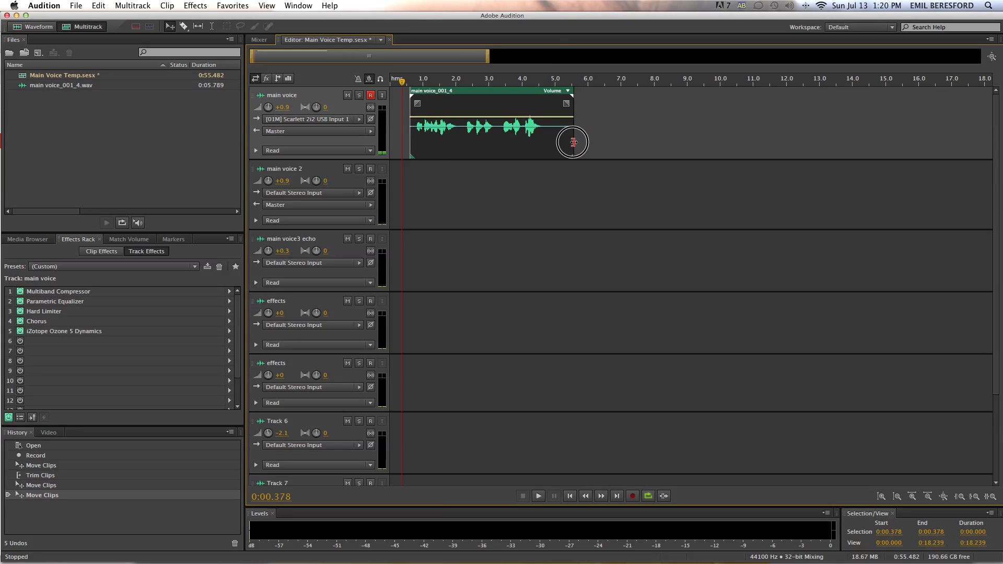
left_click_drag(573, 143, 553, 96)
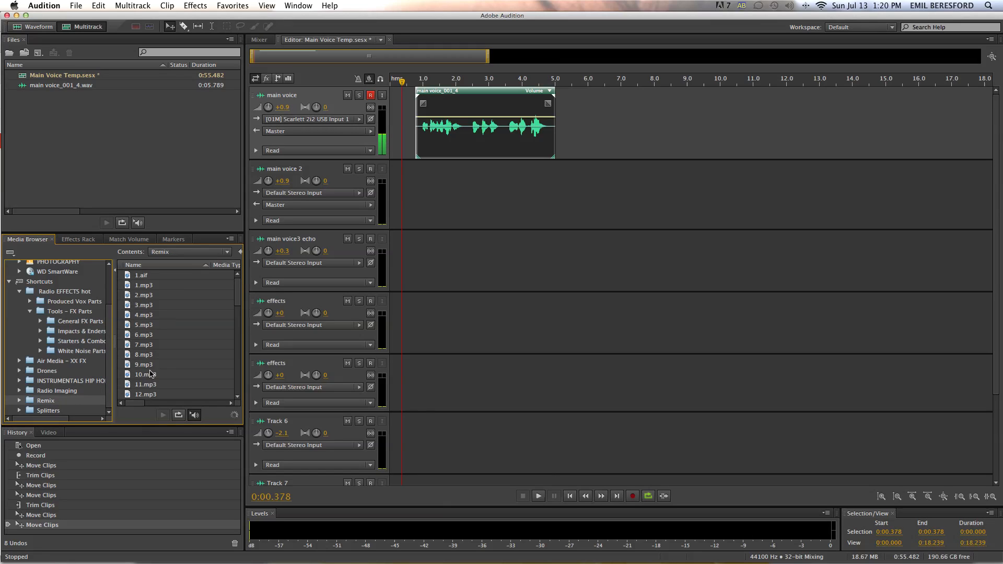
- Place 33.mp3 from the Remix folder at the effects track's start and move the voice clip later
scroll("down", 3)
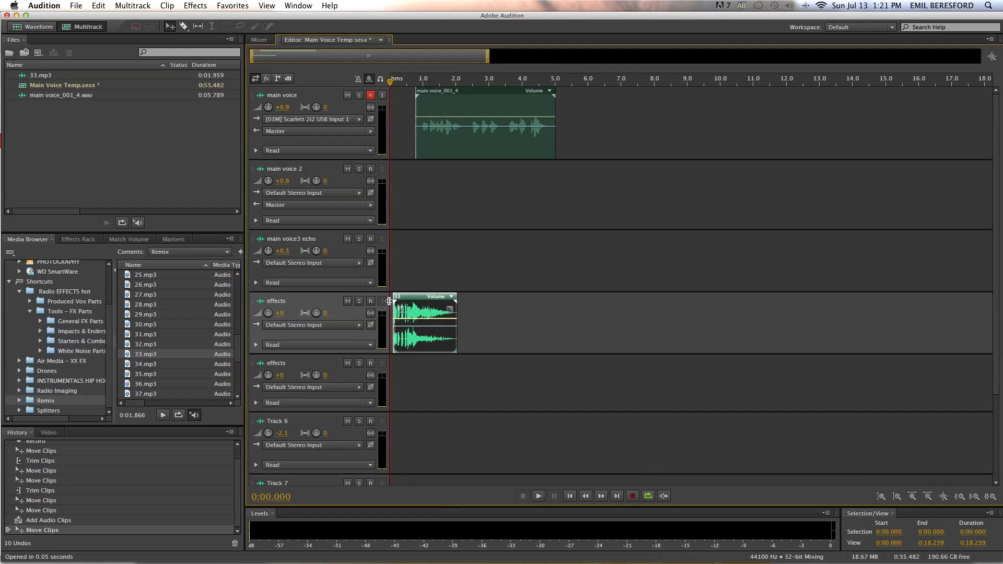
left_click_drag(425, 323, 422, 323)
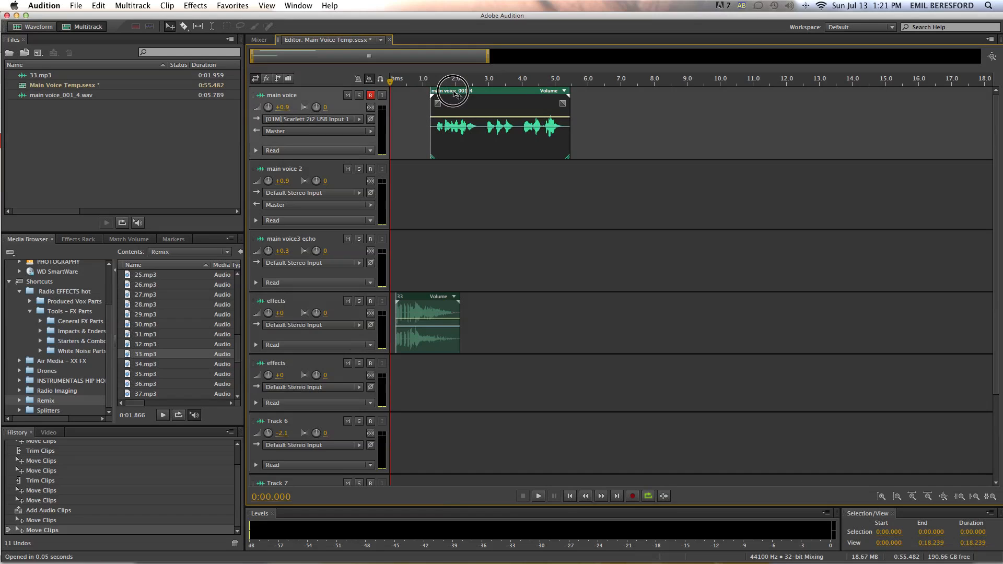
left_click_drag(454, 89, 505, 89)
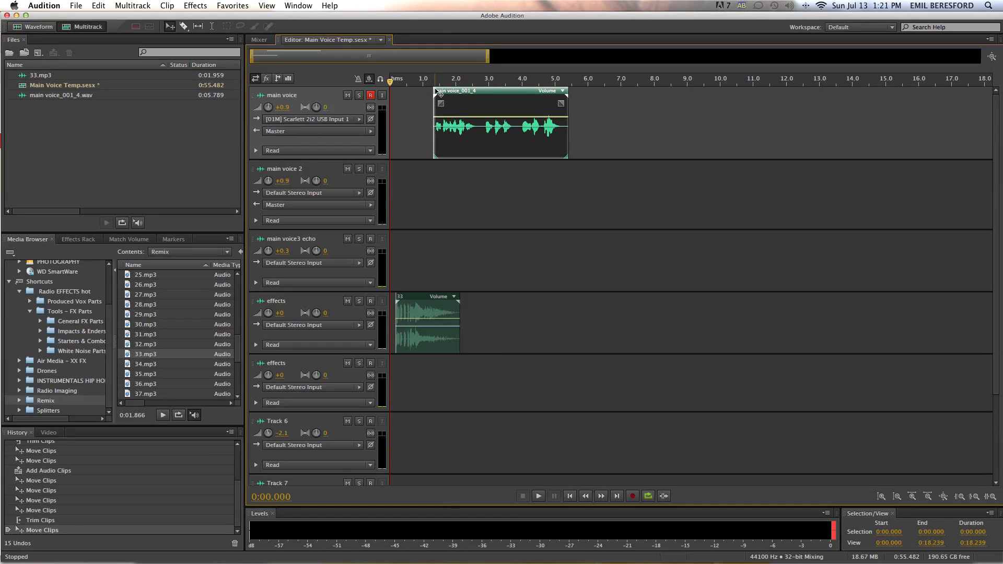
- Mute the effects track and zoom the timeline in on the voice clip's start
left_click(432, 83)
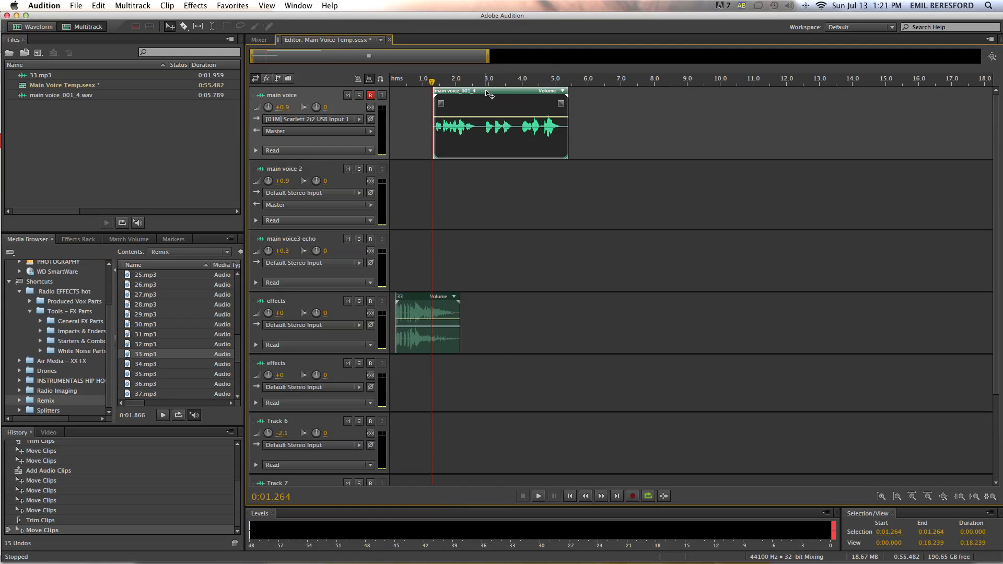
mouse_move(350, 305)
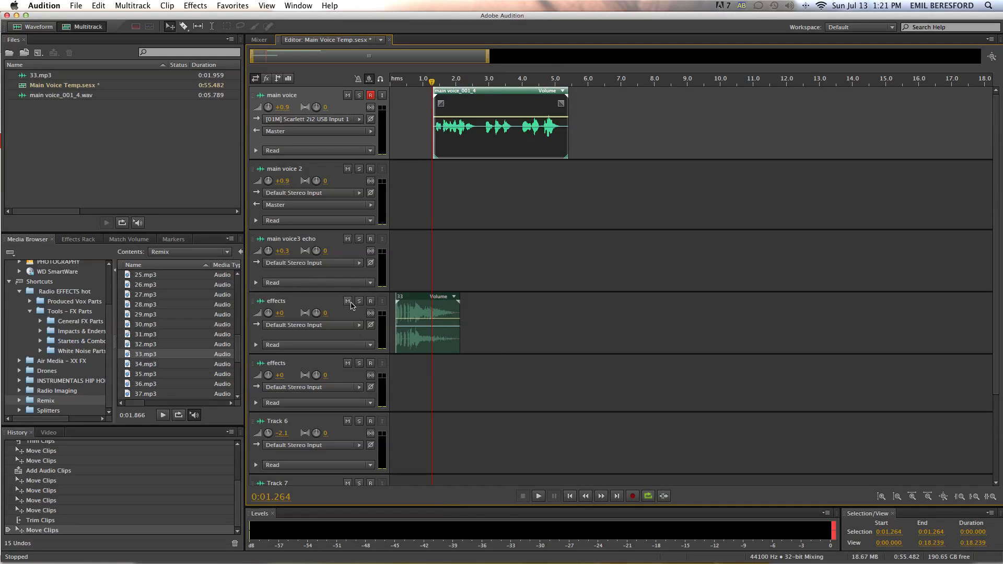
left_click(347, 301)
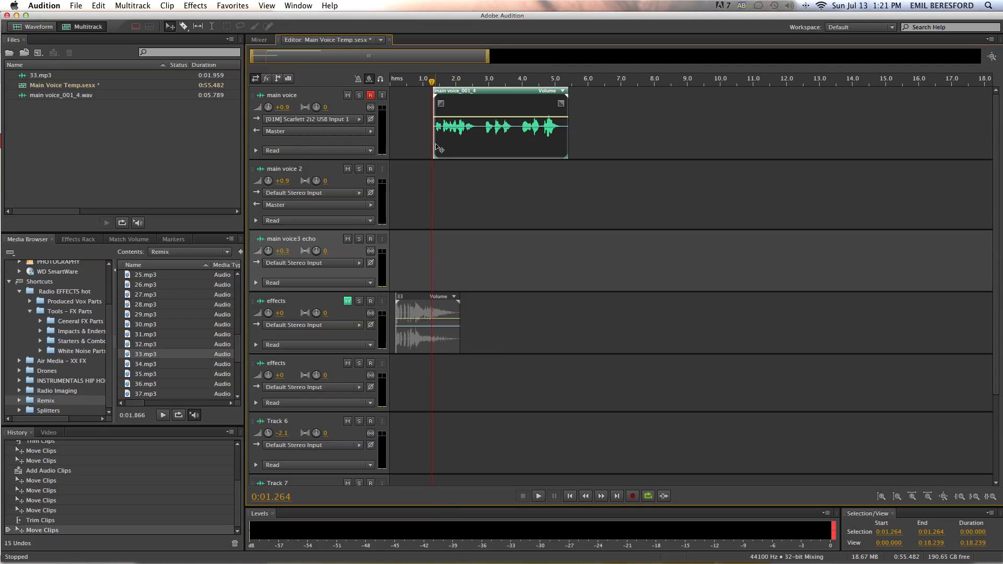
left_click_drag(447, 57, 480, 58)
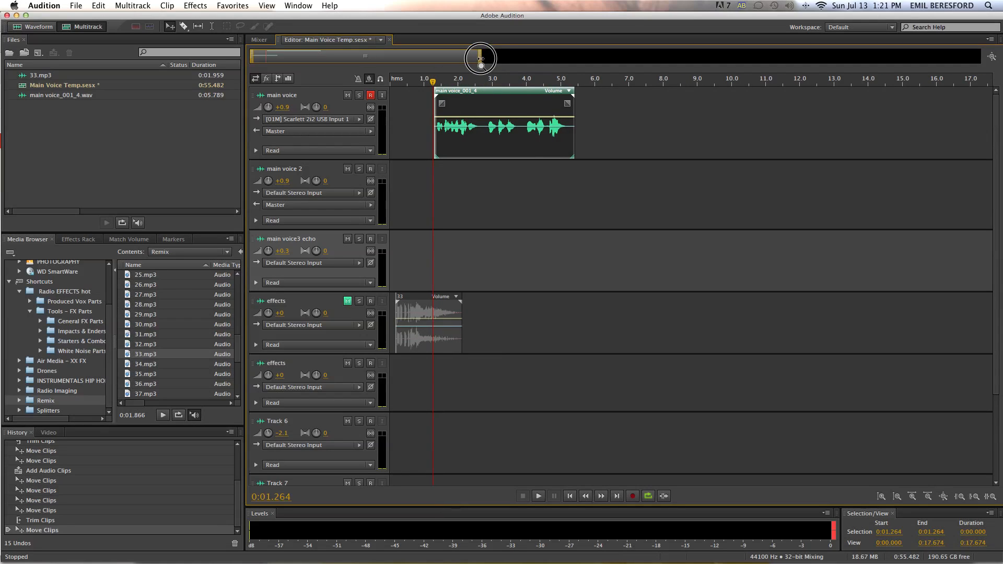
mouse_move(487, 96)
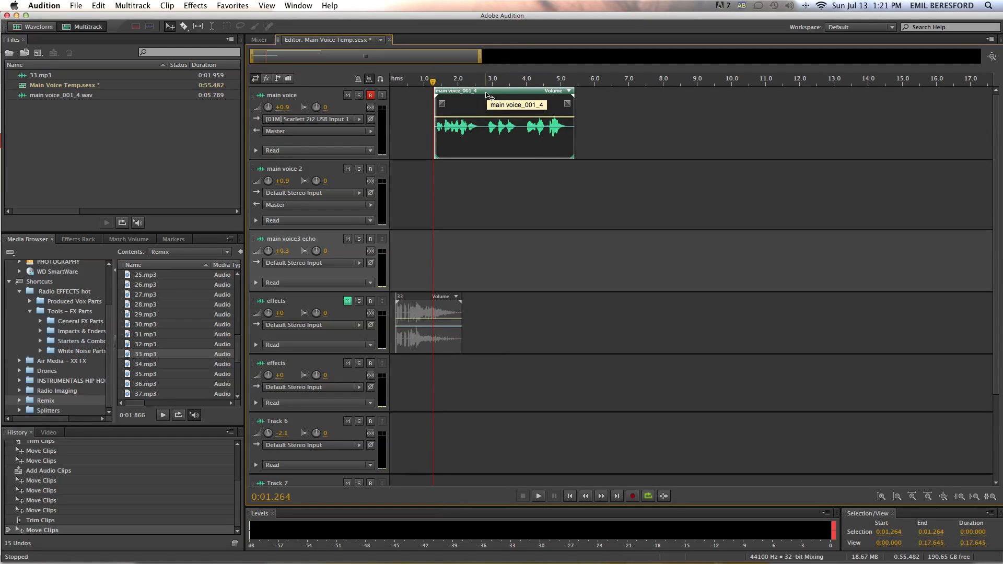
- Put a unique copy of the voice snippet on main voice 2 and open it for waveform editing
left_click(537, 496)
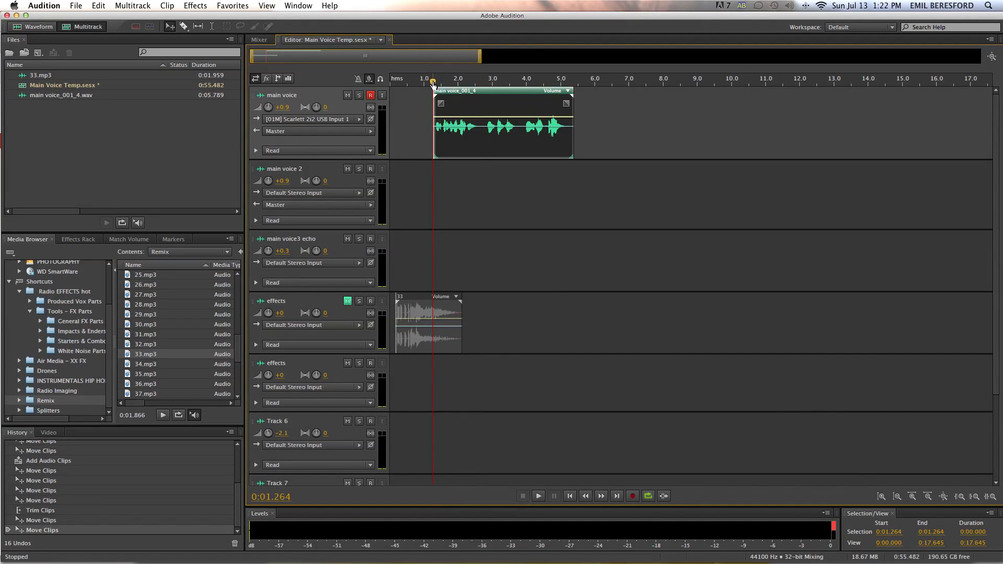
left_click(482, 83)
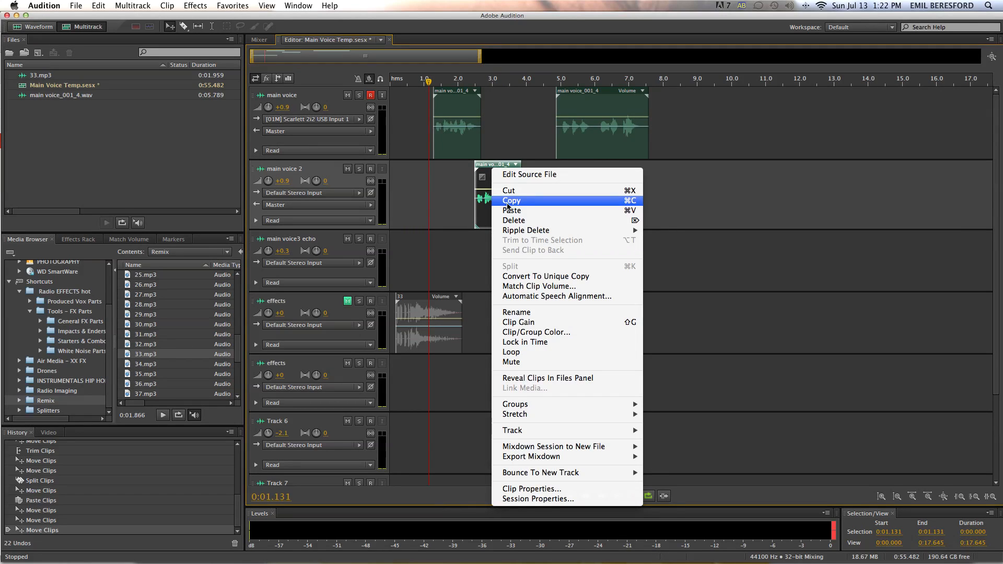
mouse_move(544, 276)
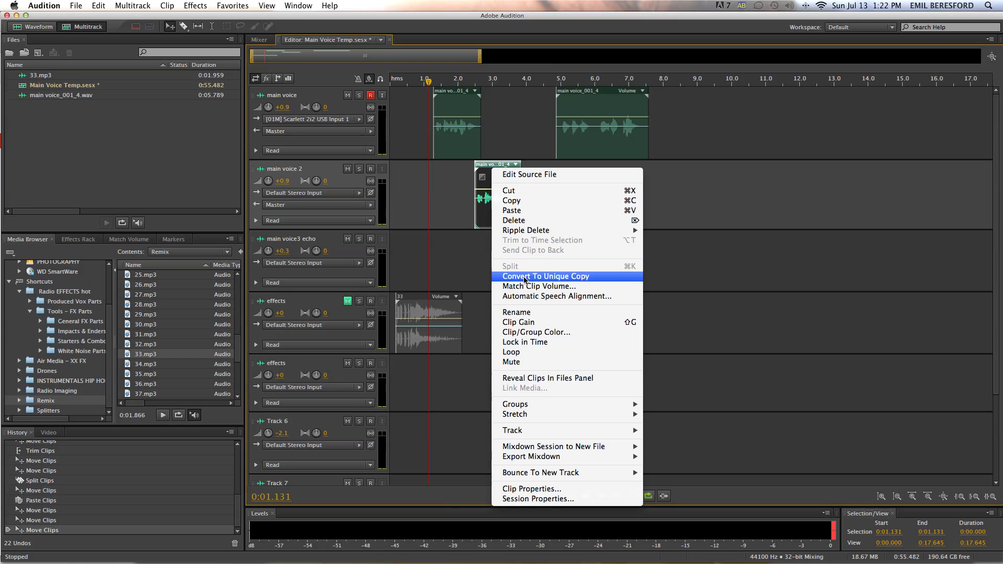
left_click(545, 276)
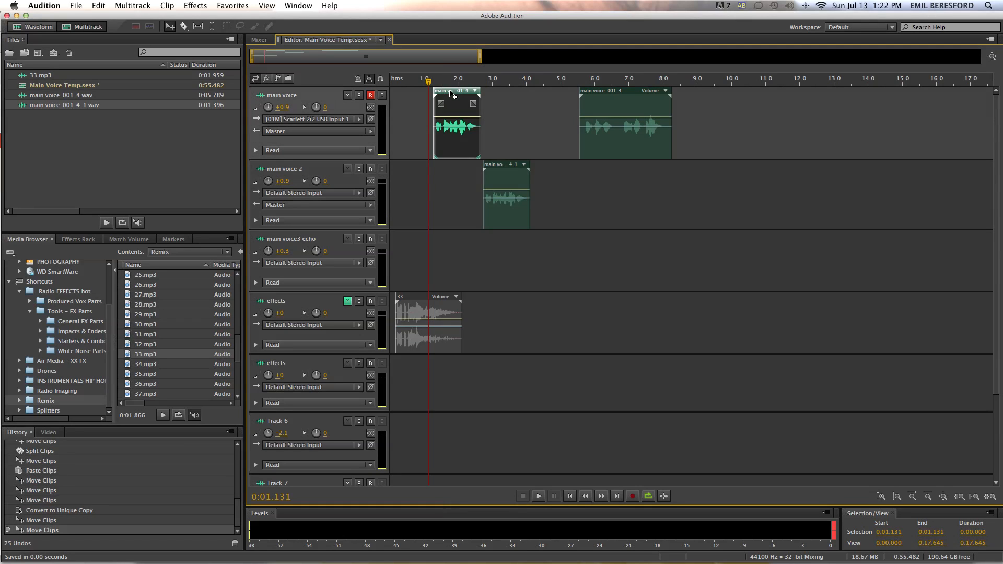
double_click(456, 125)
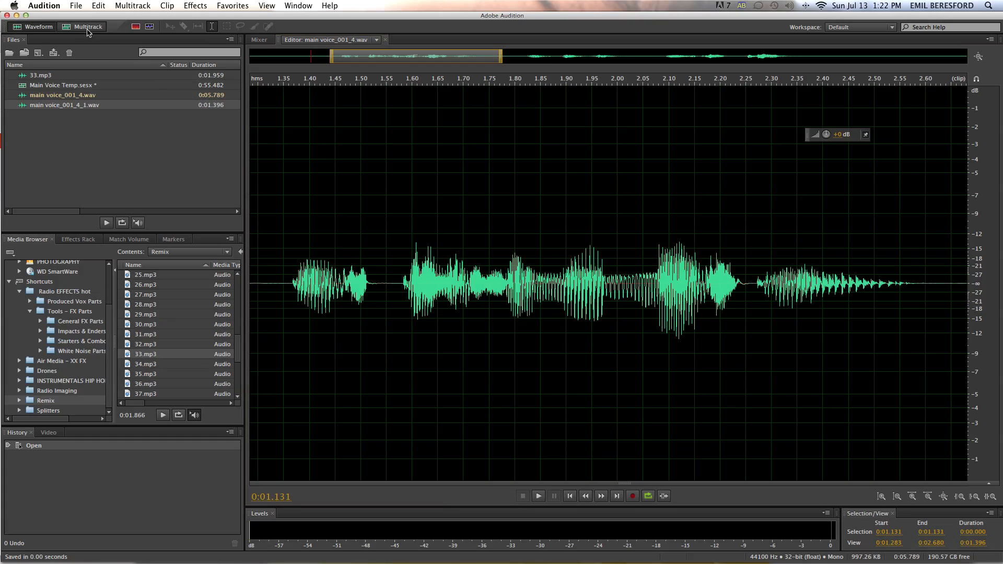
- Paste a short audio piece at the snippet's beginning and normalize the snippet louder
left_click(83, 26)
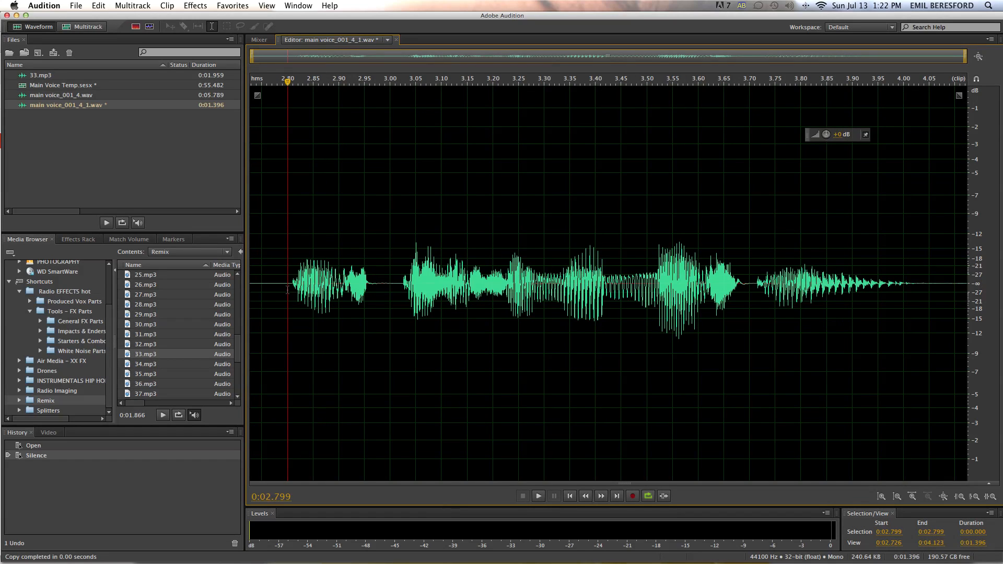
key("cmd+v")
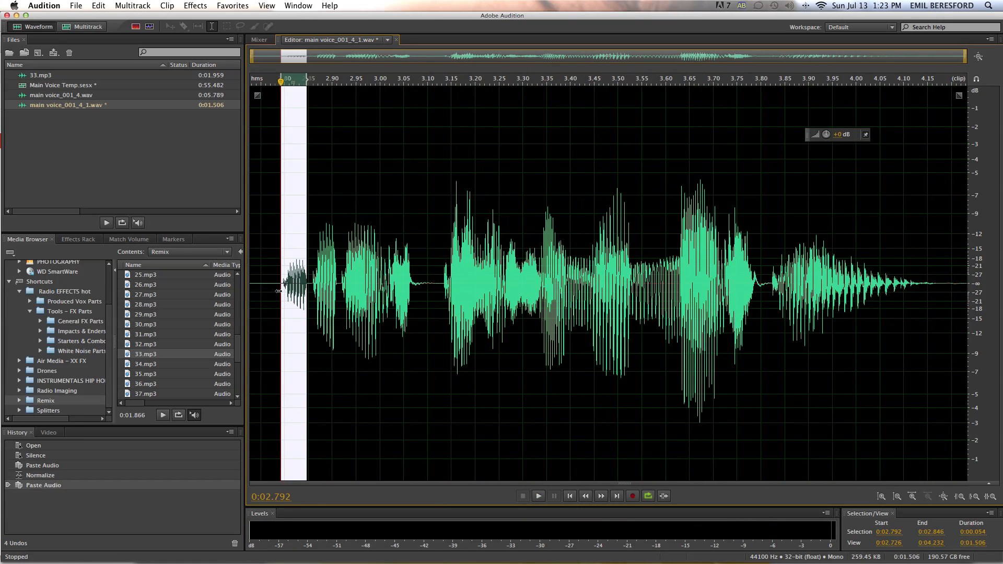
left_click(538, 496)
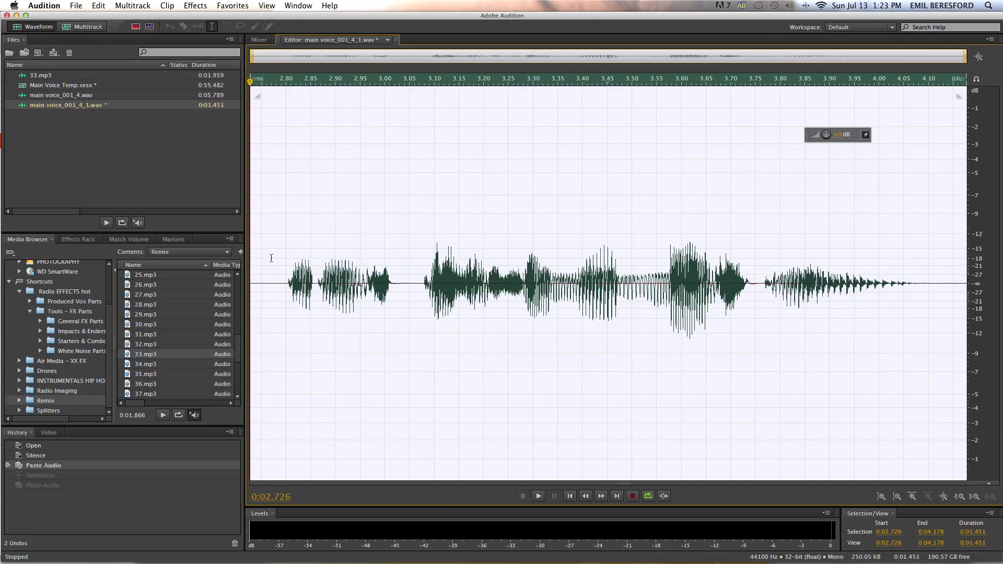
left_click(537, 496)
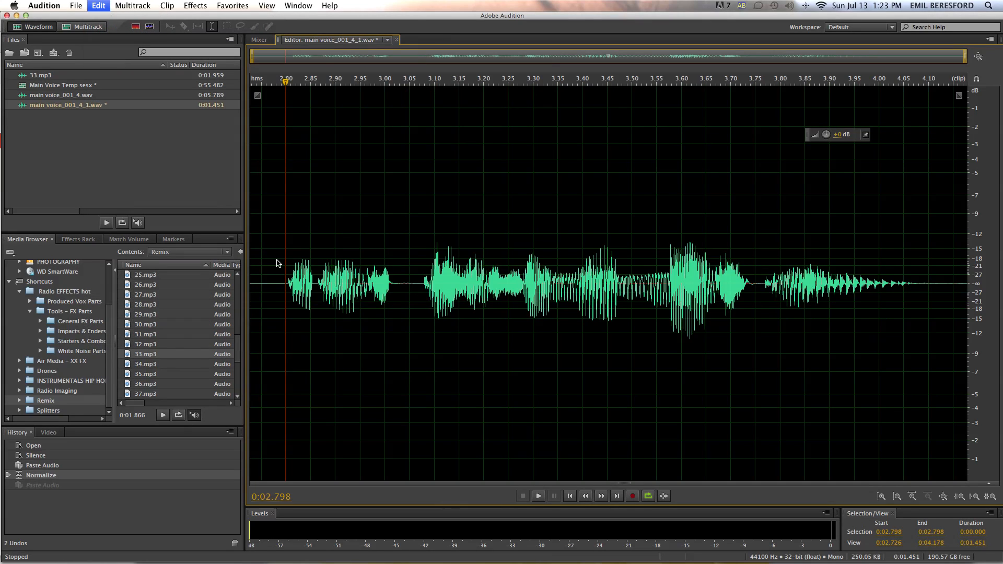
left_click(537, 495)
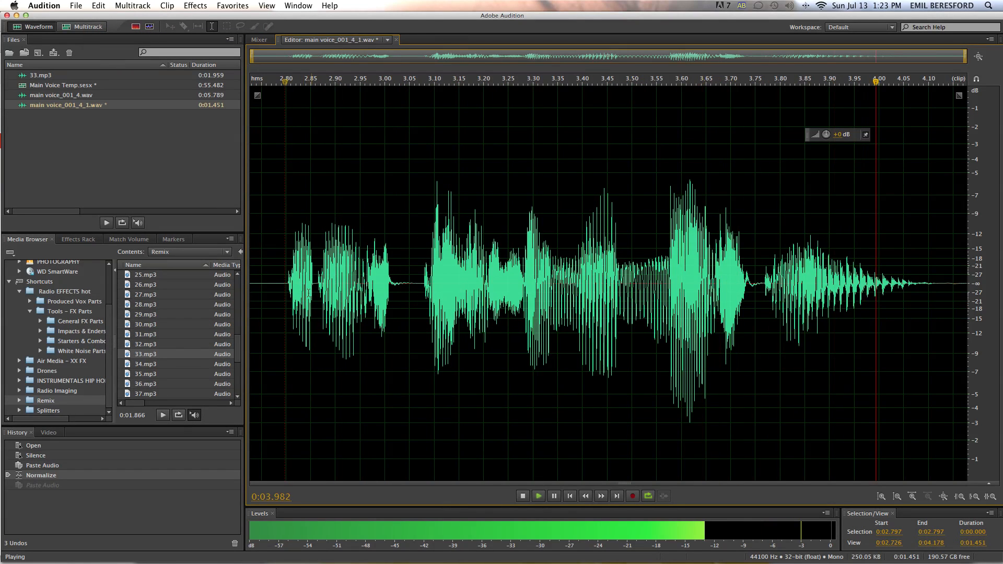
left_click(522, 496)
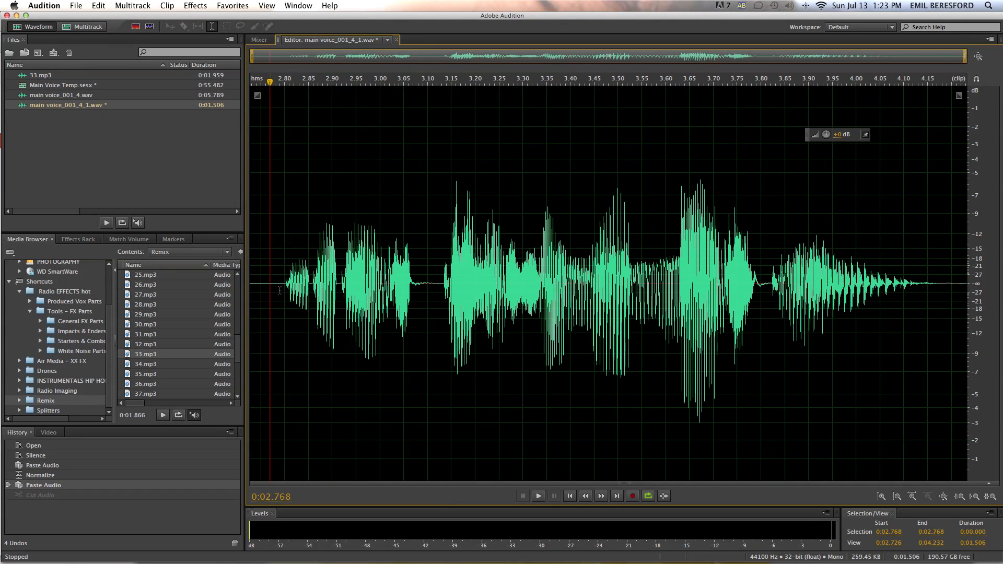
- Silence the short slivers of sound before the snippet's first word
left_click_drag(280, 288, 306, 288)
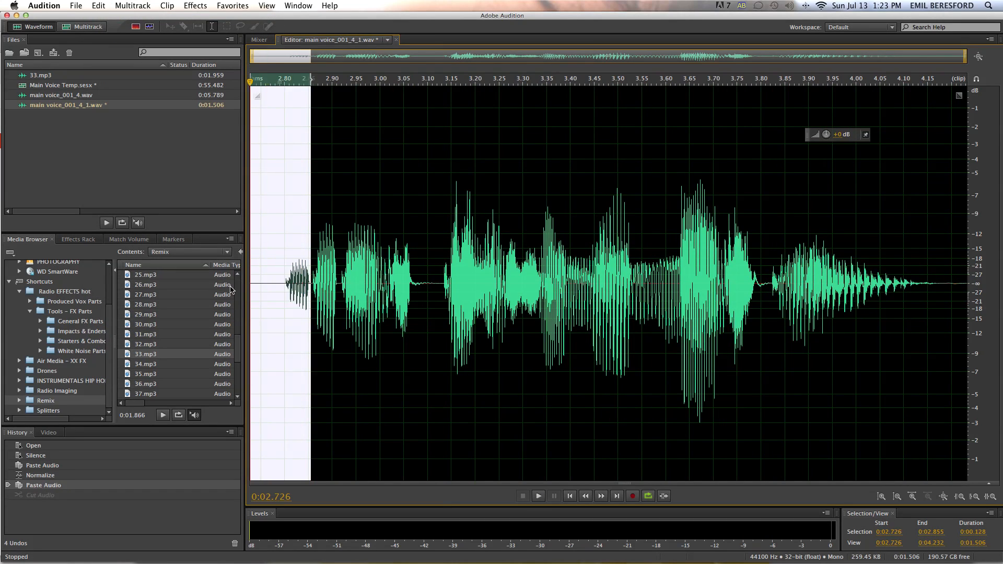
left_click(538, 496)
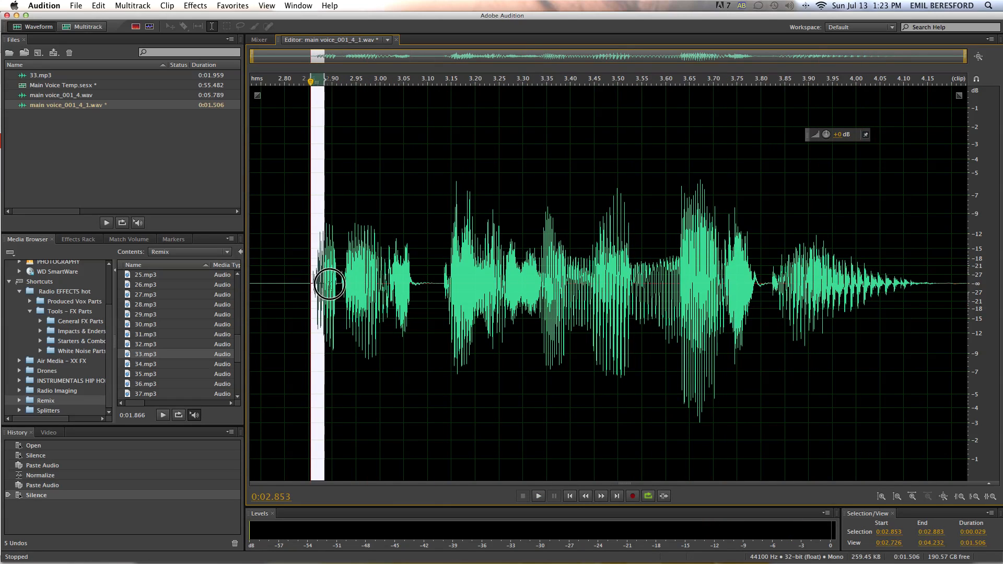
left_click(326, 283)
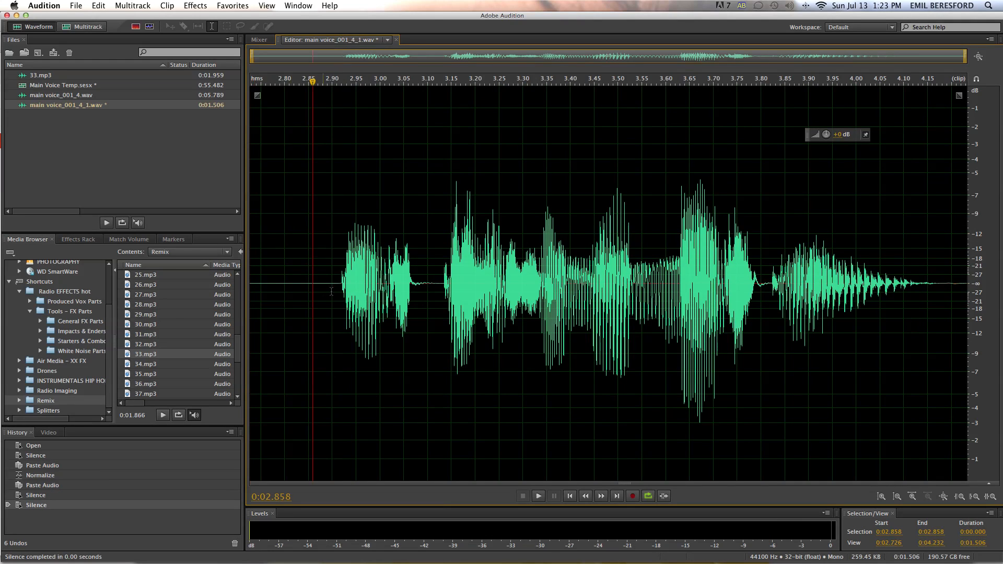
left_click(345, 286)
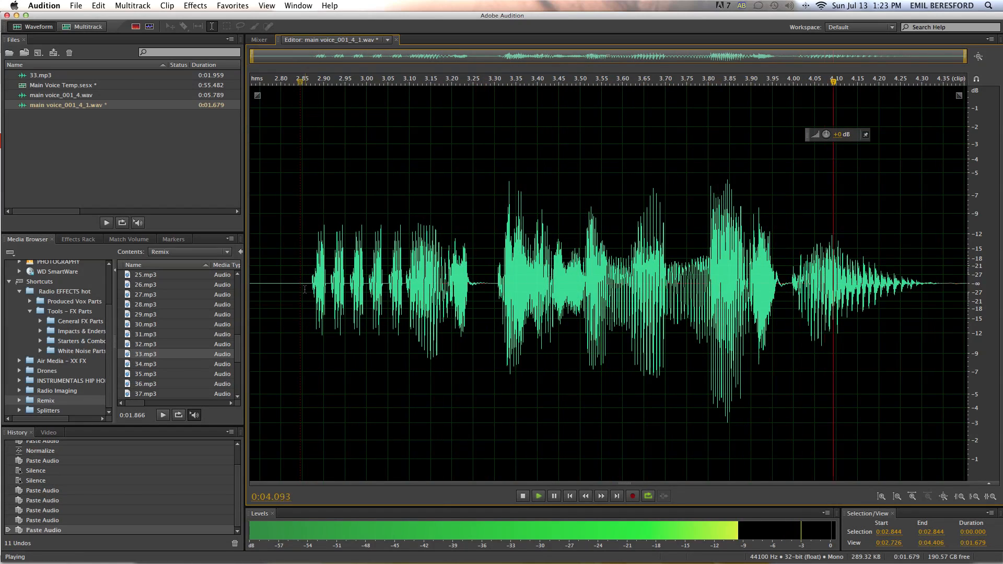
- Play back the edited voice file to preview the stuttered opening
left_click(521, 496)
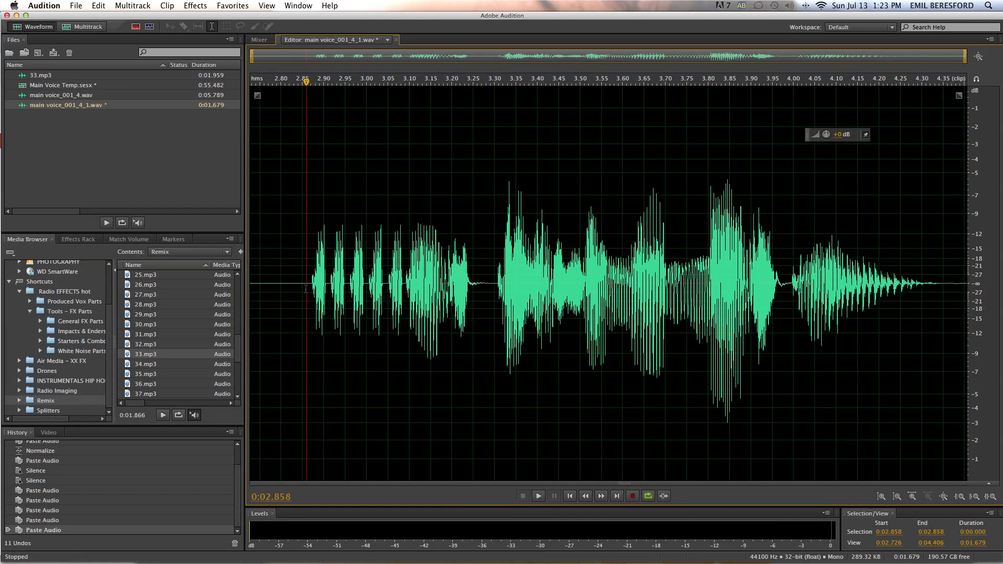
left_click(537, 496)
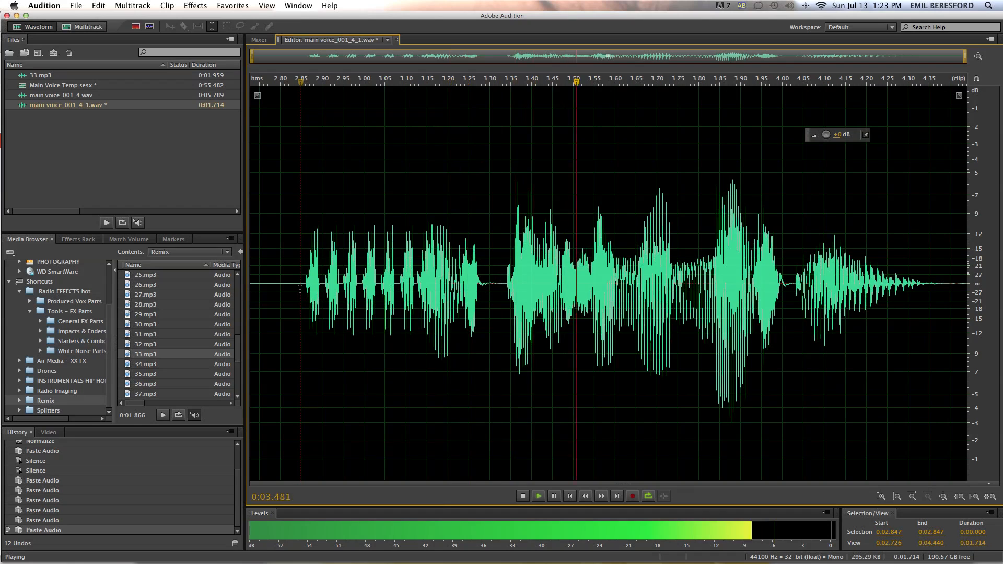
left_click(522, 496)
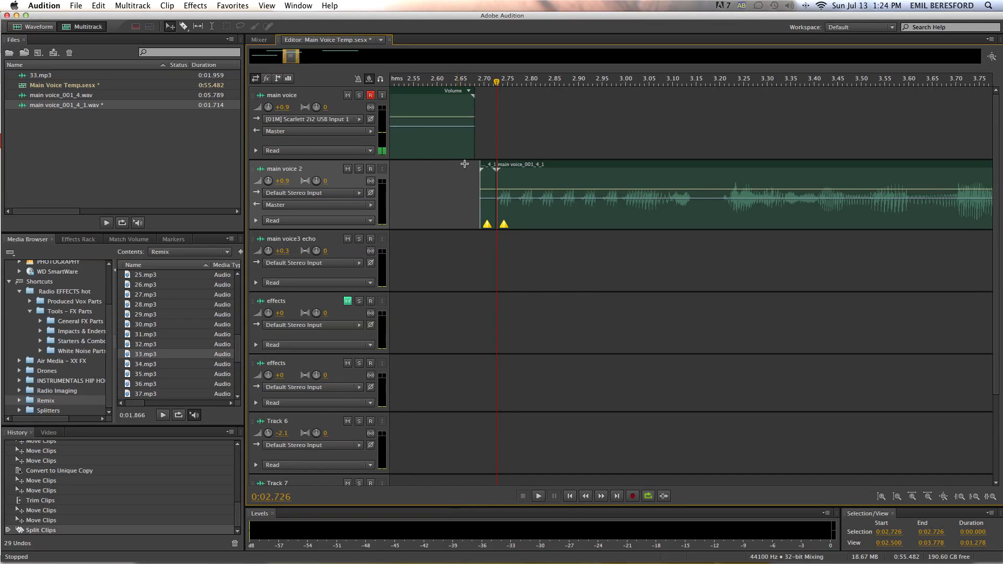
- Slice the voice clip's start on main voice 2 at successive playhead cut points
left_click_drag(496, 82, 515, 82)
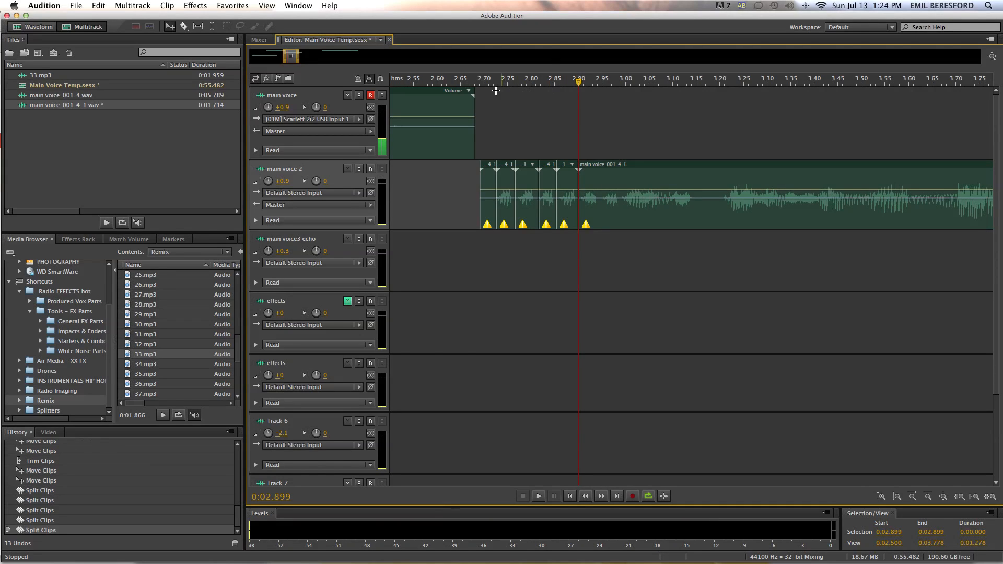
left_click(537, 495)
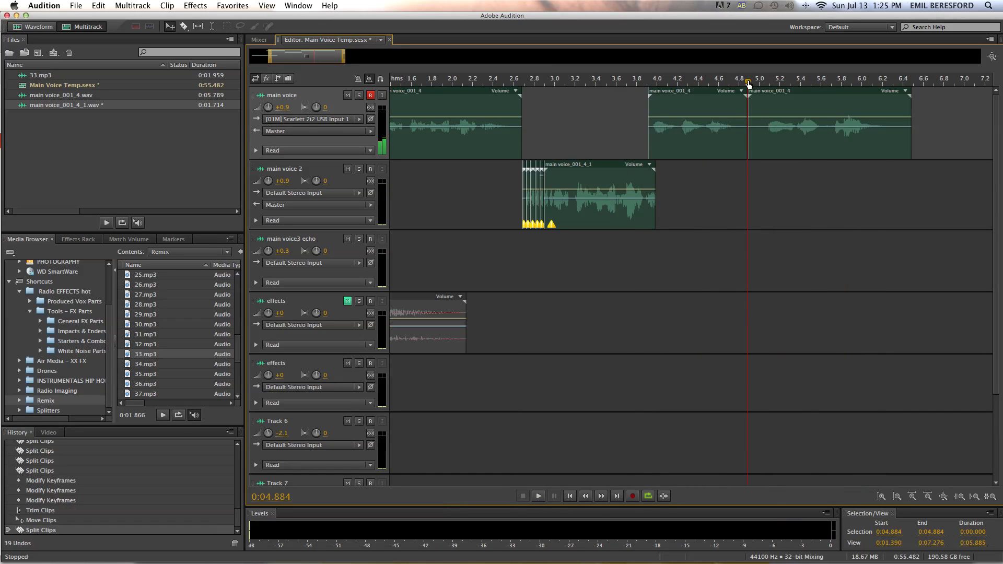
- Zoom out and reposition the voice clip on the main voice3 echo track
left_click(698, 122)
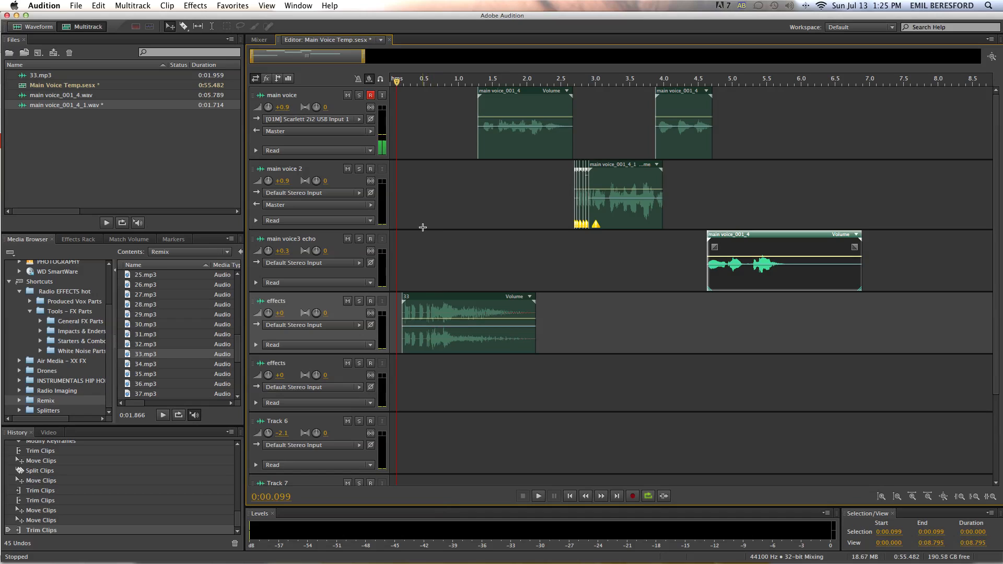
left_click(538, 496)
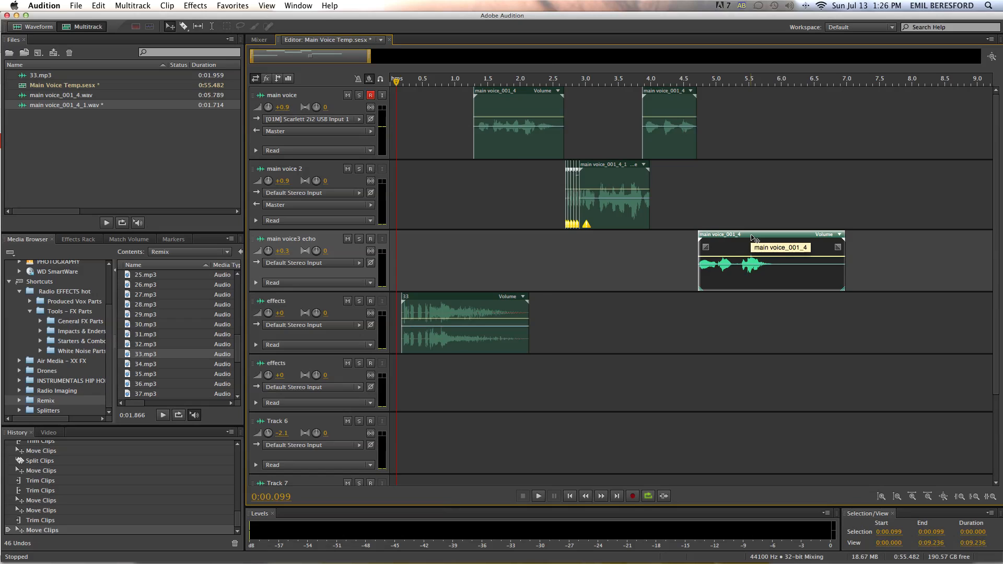
left_click(634, 83)
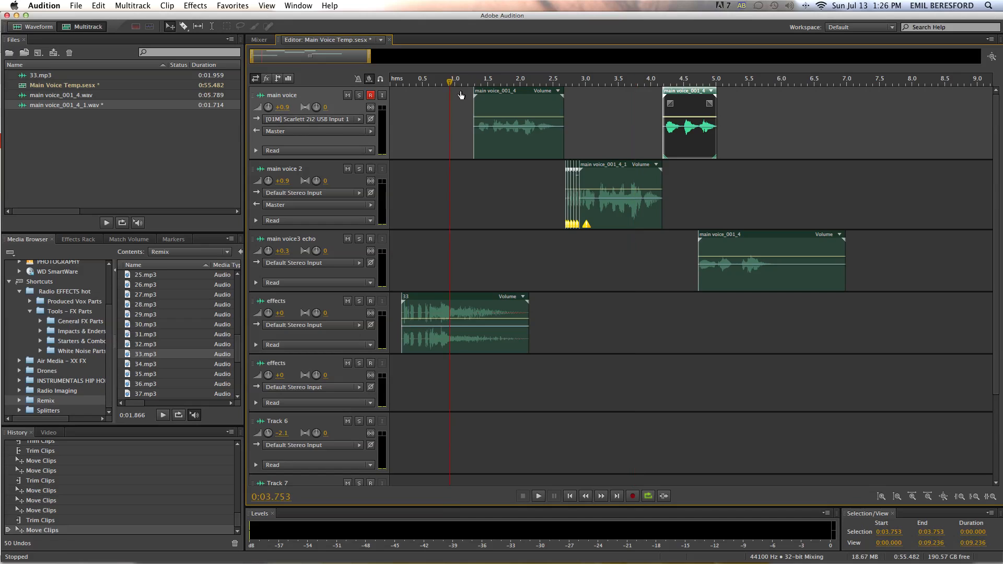
left_click(537, 496)
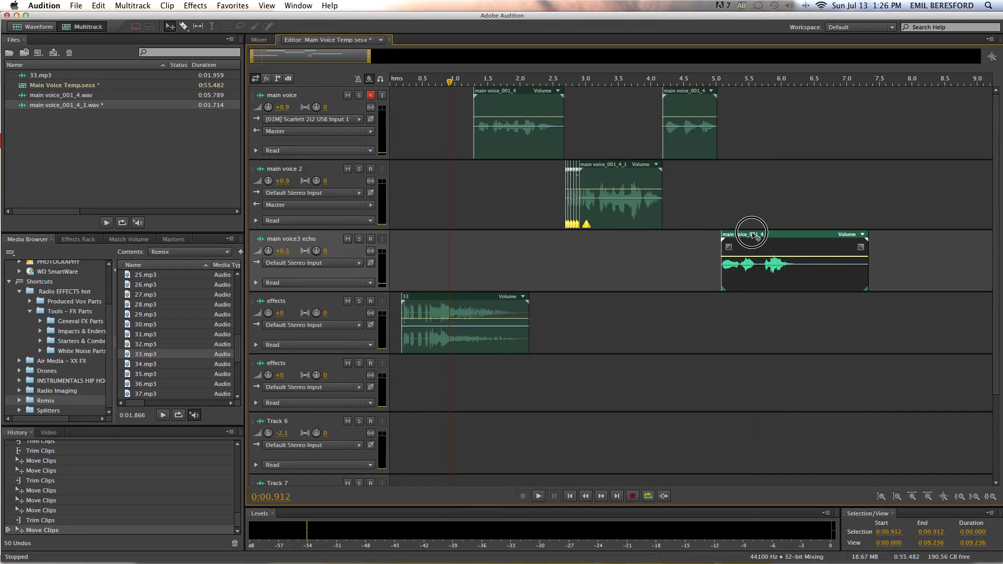
left_click_drag(752, 233, 767, 246)
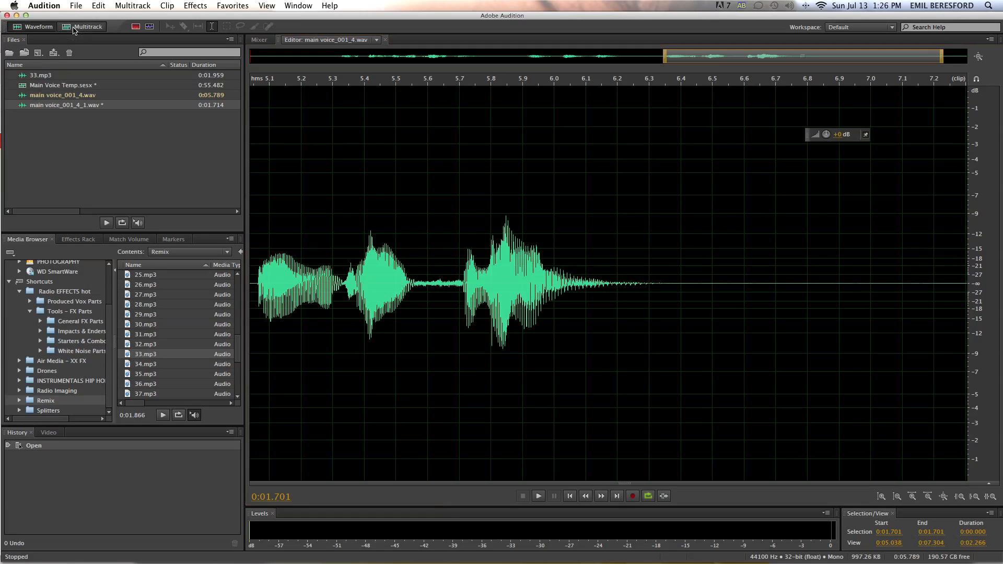
- Convert the echo-track voice clip into a unique copy
left_click(82, 26)
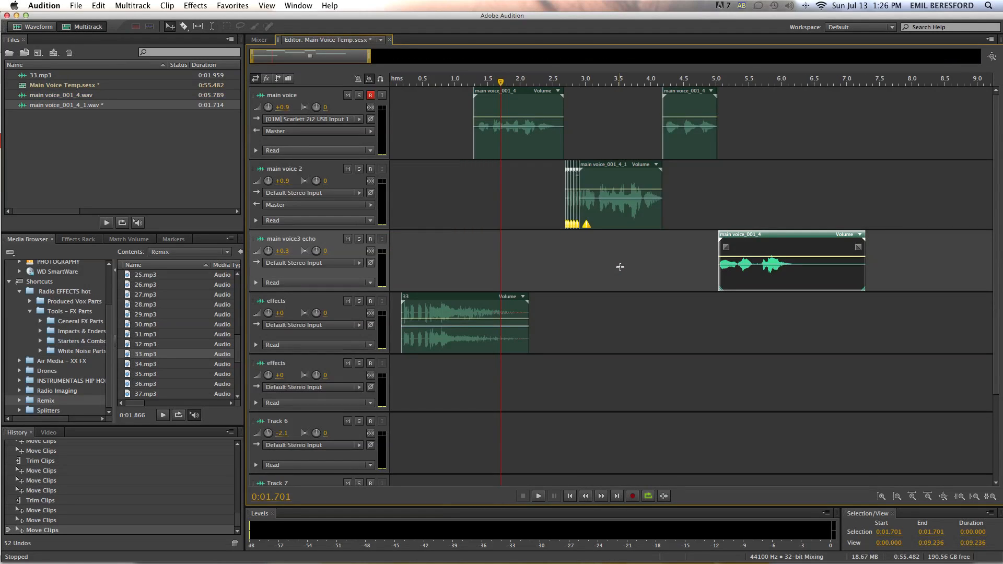
right_click(790, 263)
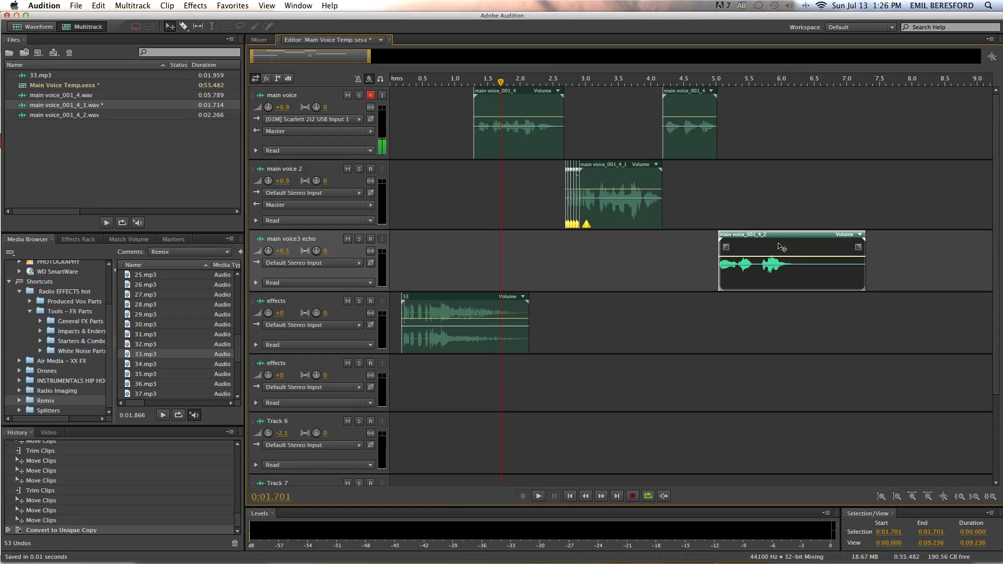
mouse_move(791, 247)
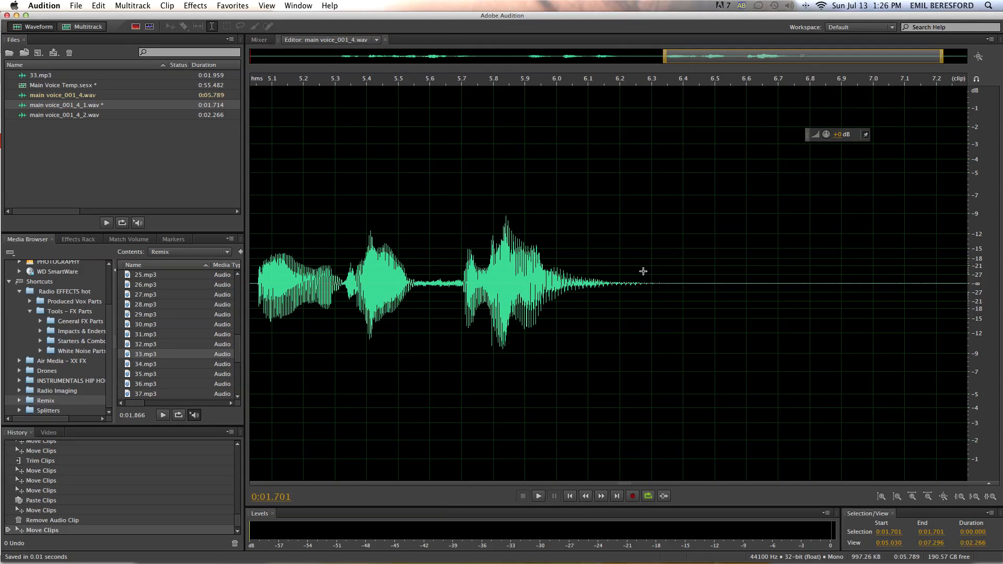
left_click(82, 26)
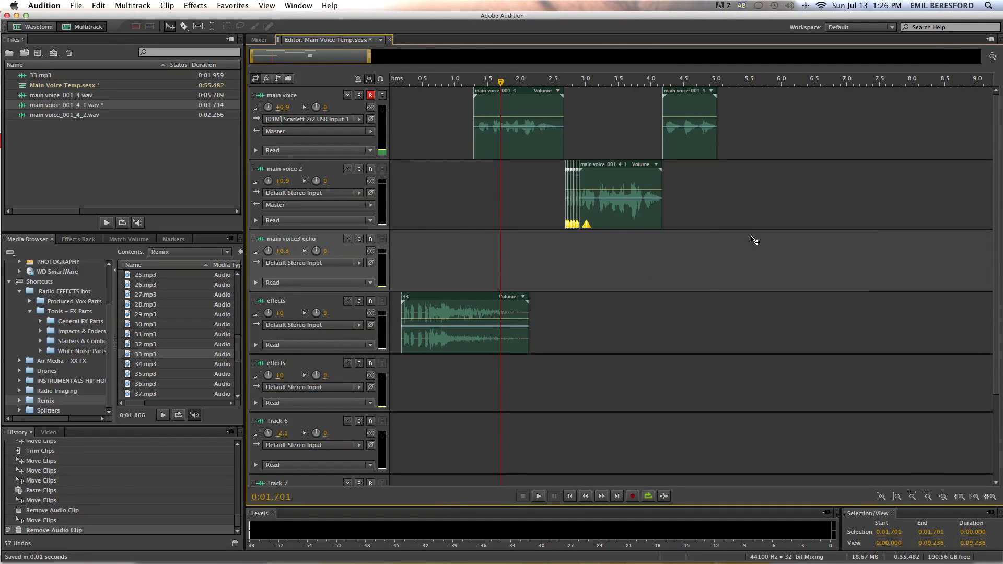
- Open main voice_001_4_2 in the waveform editor and preview it
double_click(65, 114)
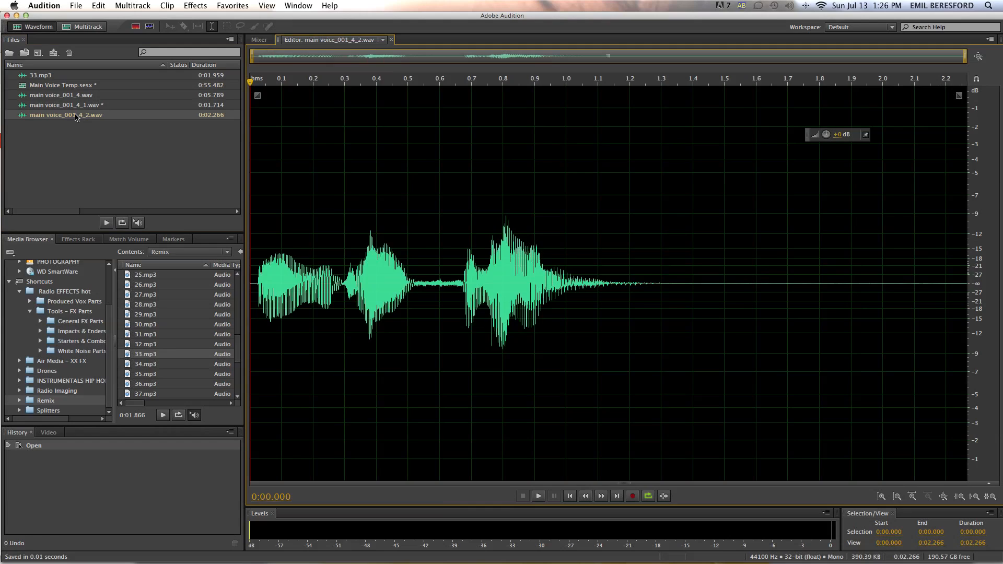
left_click(538, 496)
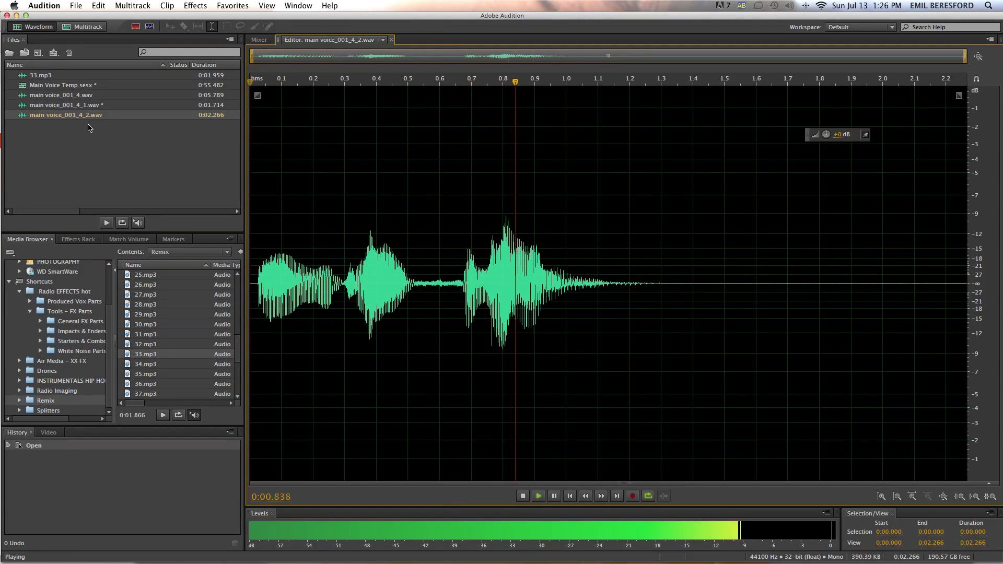
left_click(522, 495)
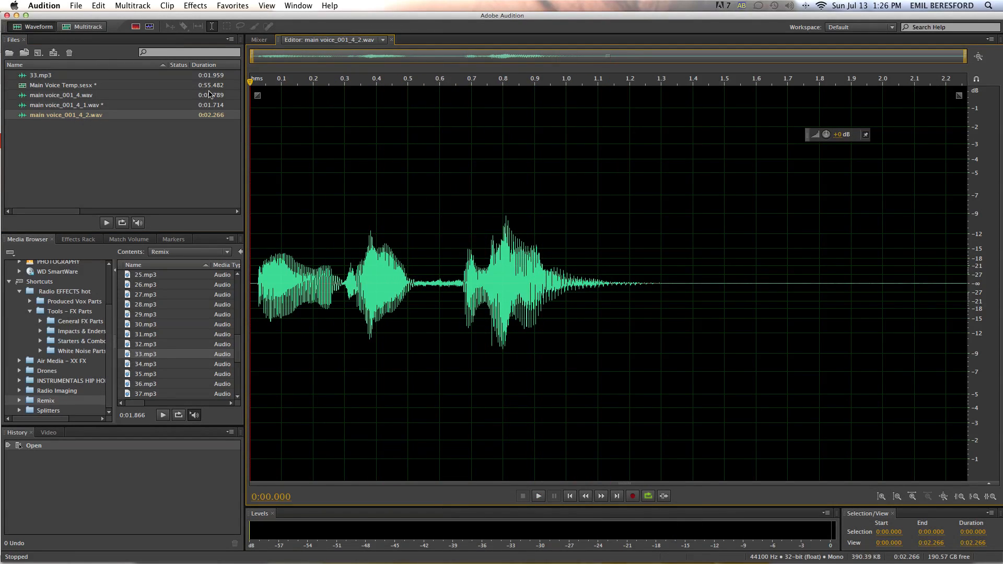
- Apply Stretch and Pitch with Final Stretch about 220%, lengthening the copy to 3.633 seconds
left_click(195, 5)
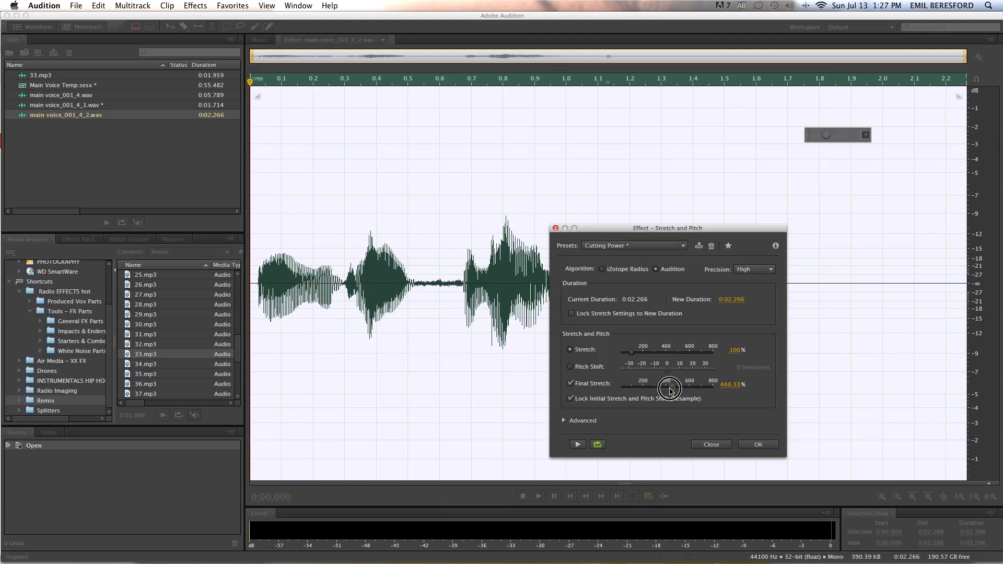
left_click_drag(670, 388, 644, 389)
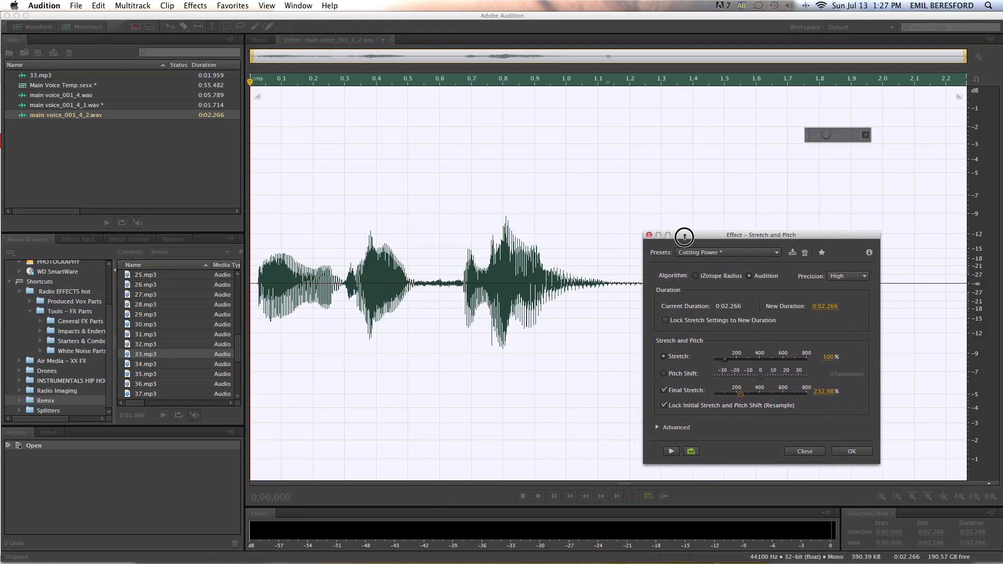
left_click_drag(684, 234, 748, 242)
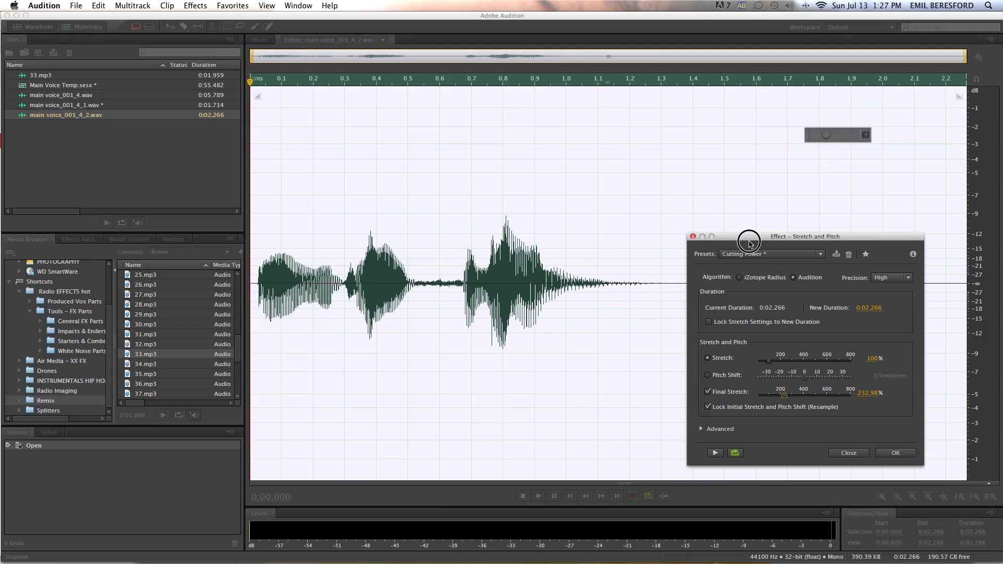
left_click(771, 253)
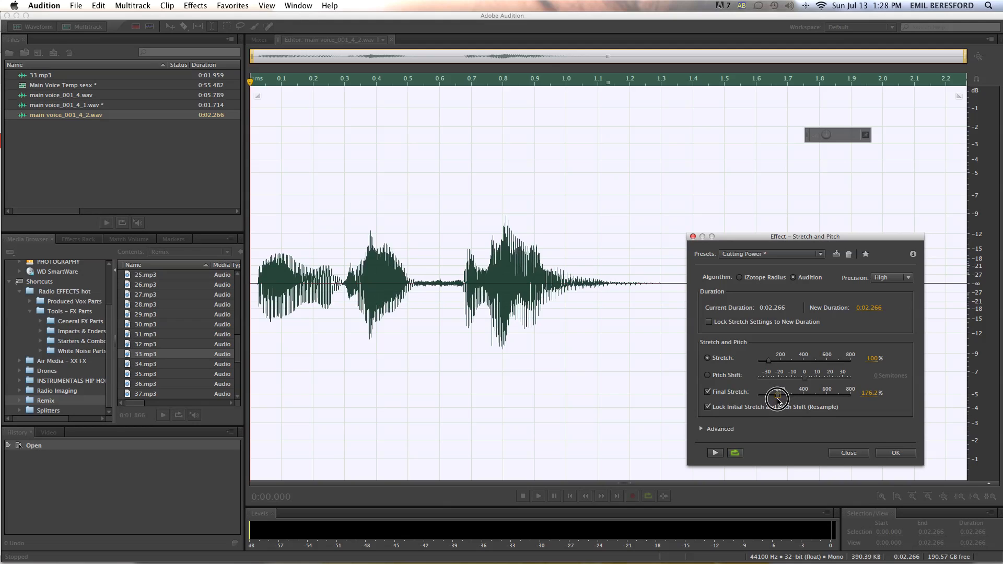
left_click_drag(778, 399, 787, 399)
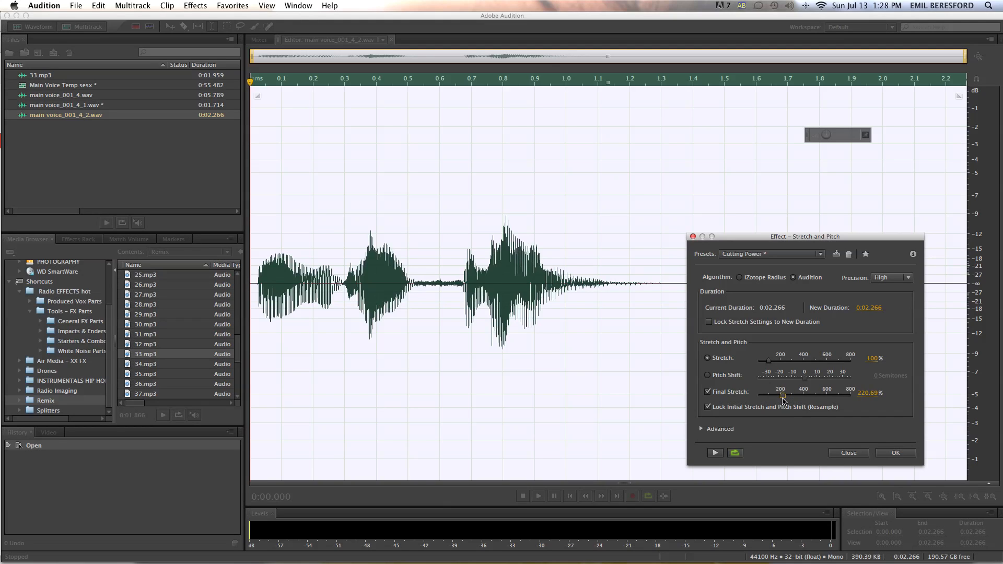
mouse_move(875, 447)
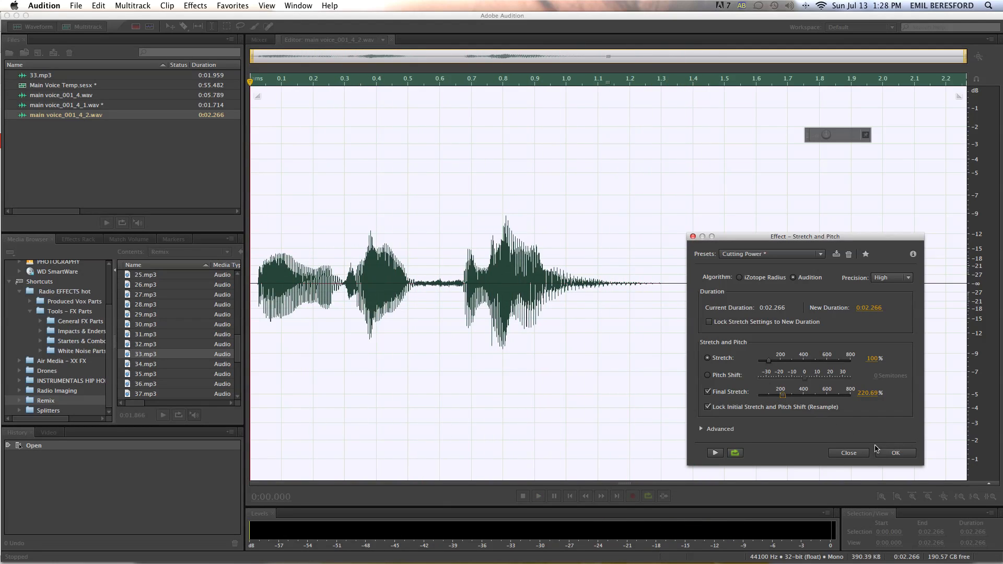
left_click(895, 453)
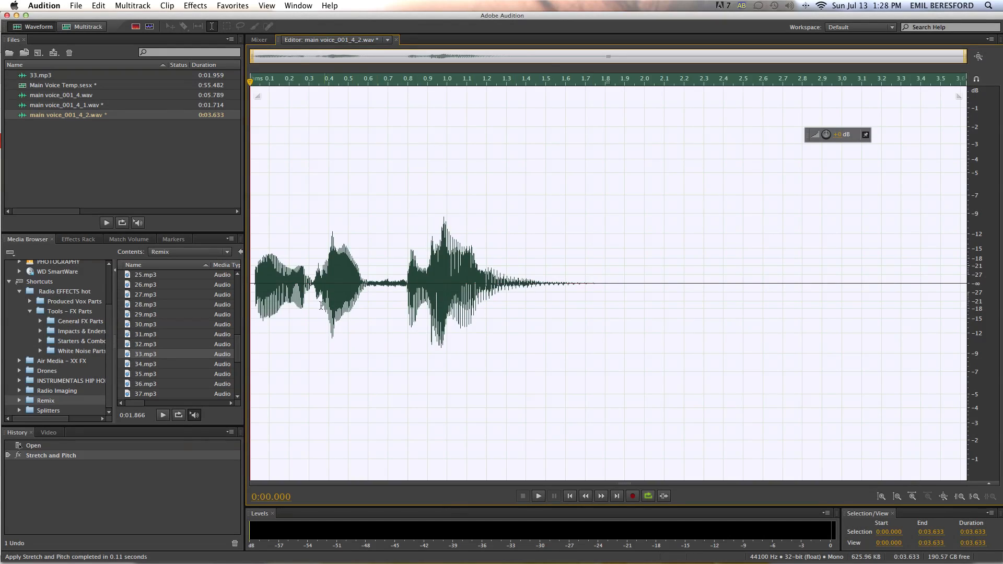
- Place the stretched voice on the main voice3 echo track, splitting off and trimming its opening
left_click(537, 496)
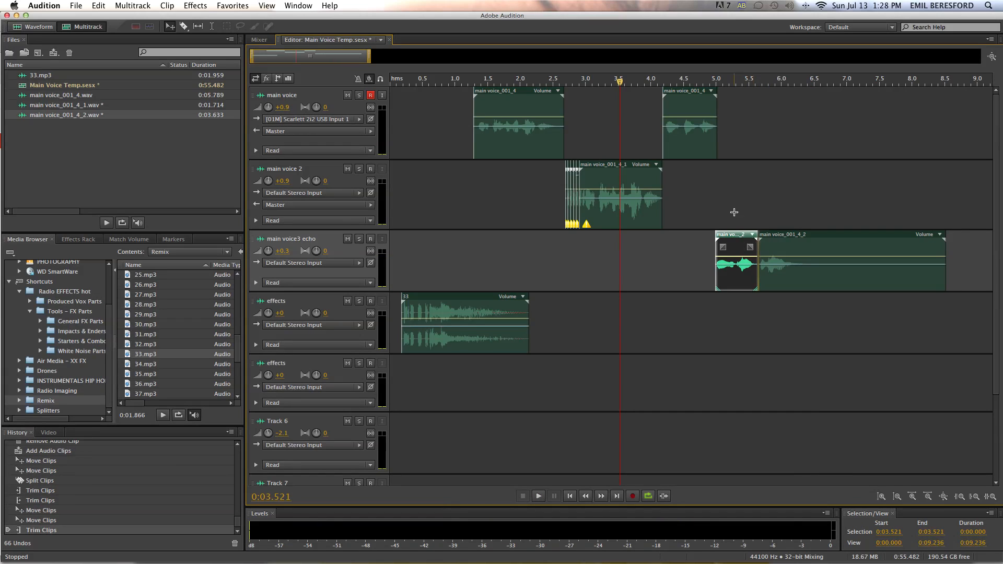
left_click(538, 495)
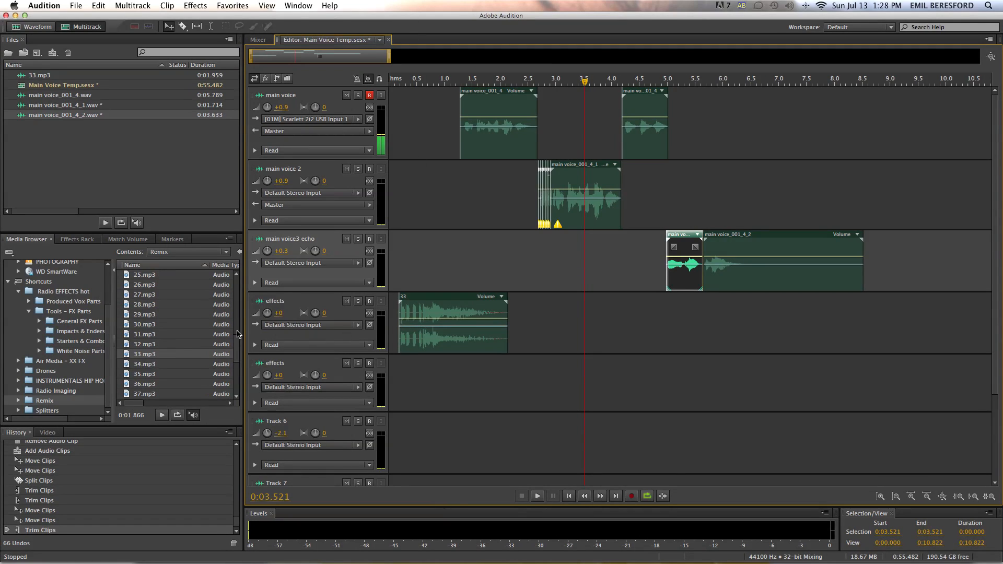
scroll("down", 3)
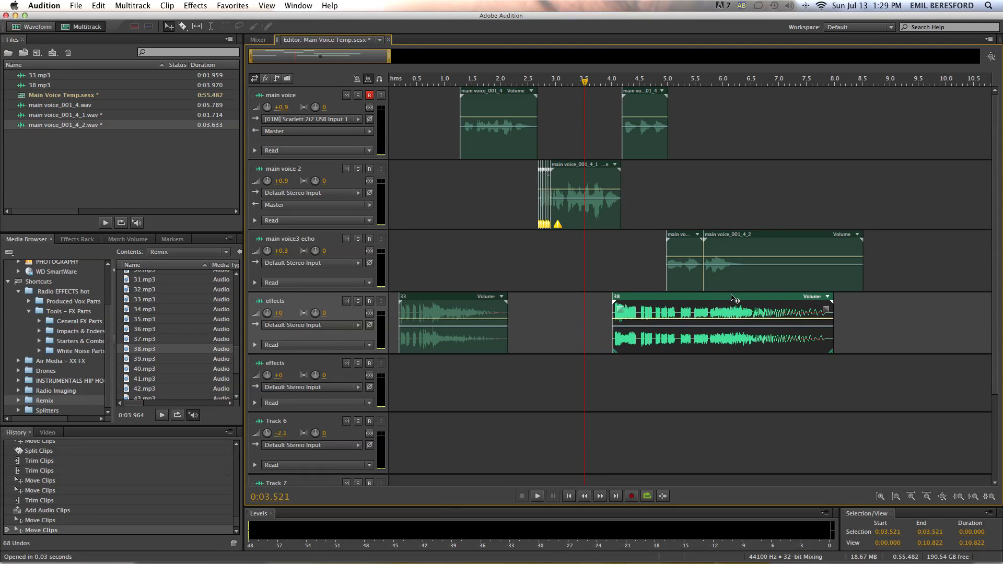
- Show the Media Browser's saved locations list: Remix, Radio Imaging and Drive2
left_click(536, 495)
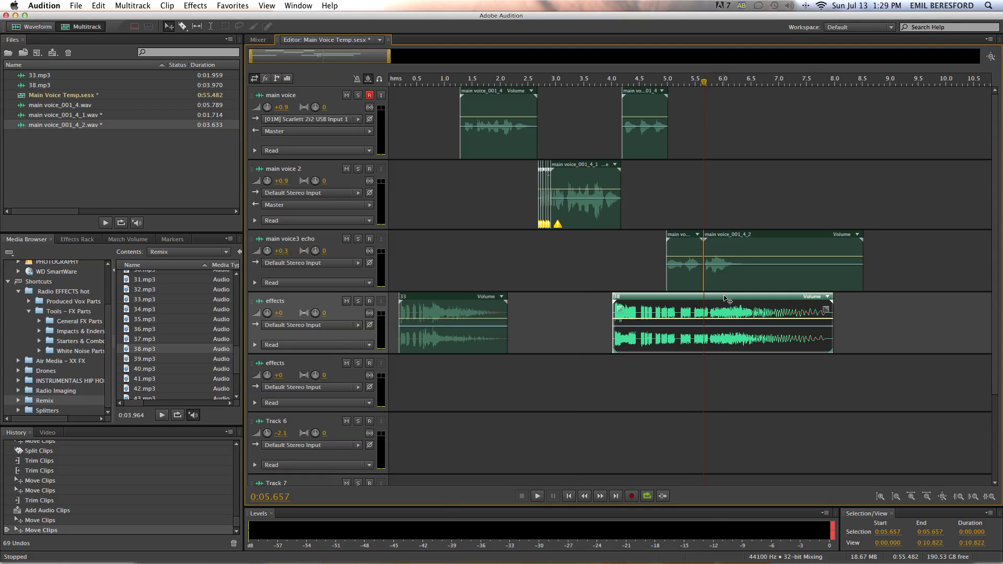
left_click(536, 496)
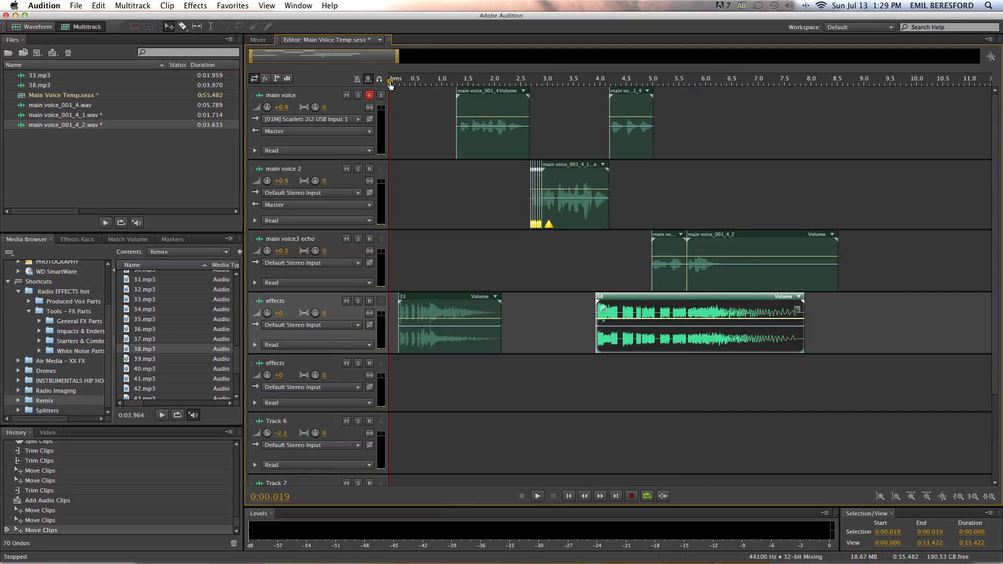
left_click(535, 495)
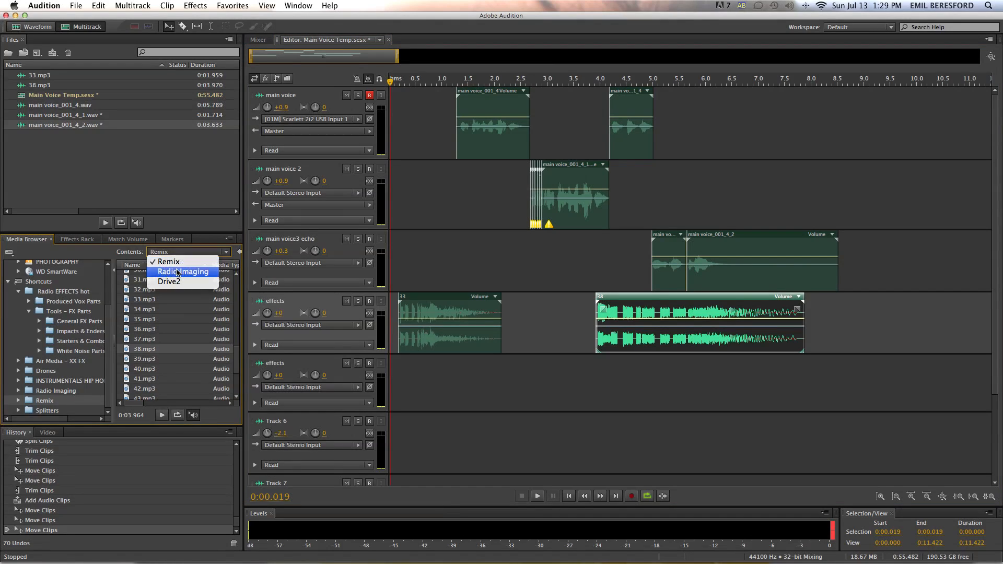
- Put COMBO-IMPACT-27A-ML from Radio Imaging on the second effects track at -3, then preview
left_click(182, 271)
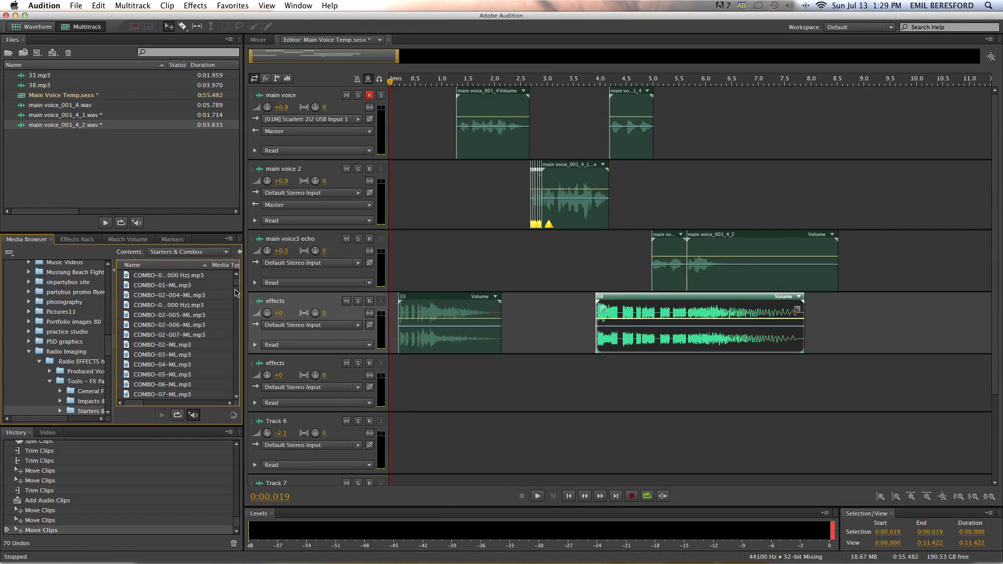
scroll("down", 3)
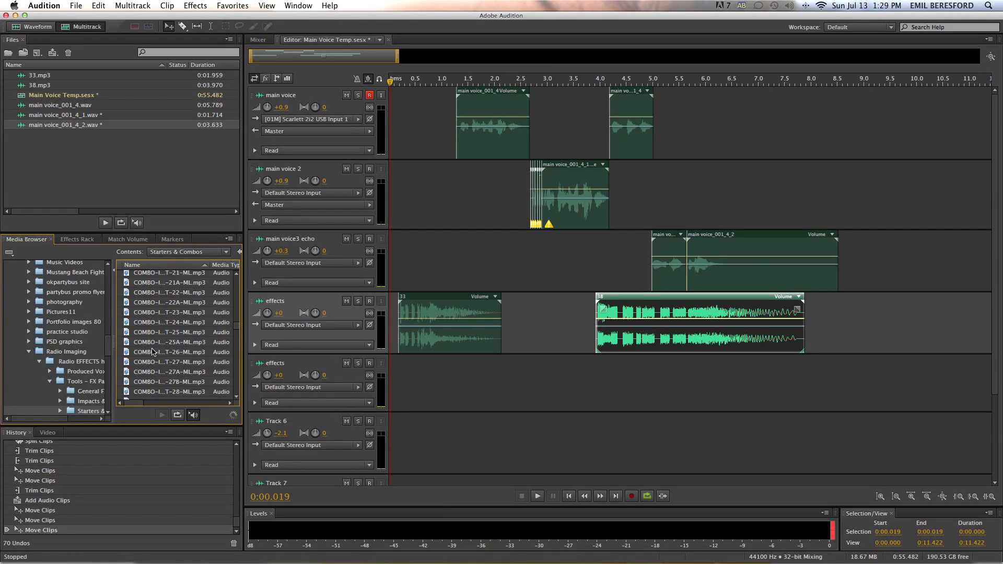
left_click(169, 351)
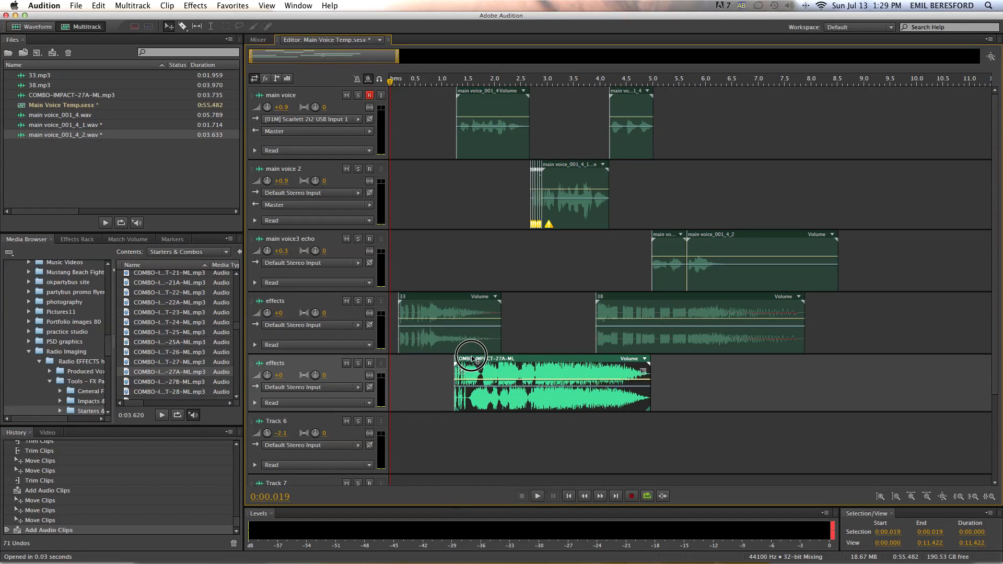
left_click(536, 496)
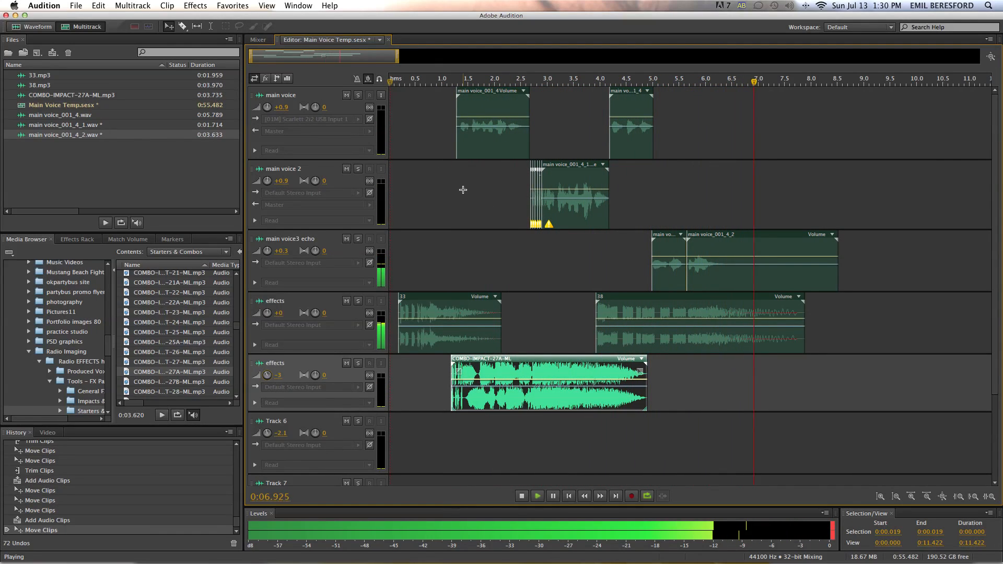
left_click(521, 495)
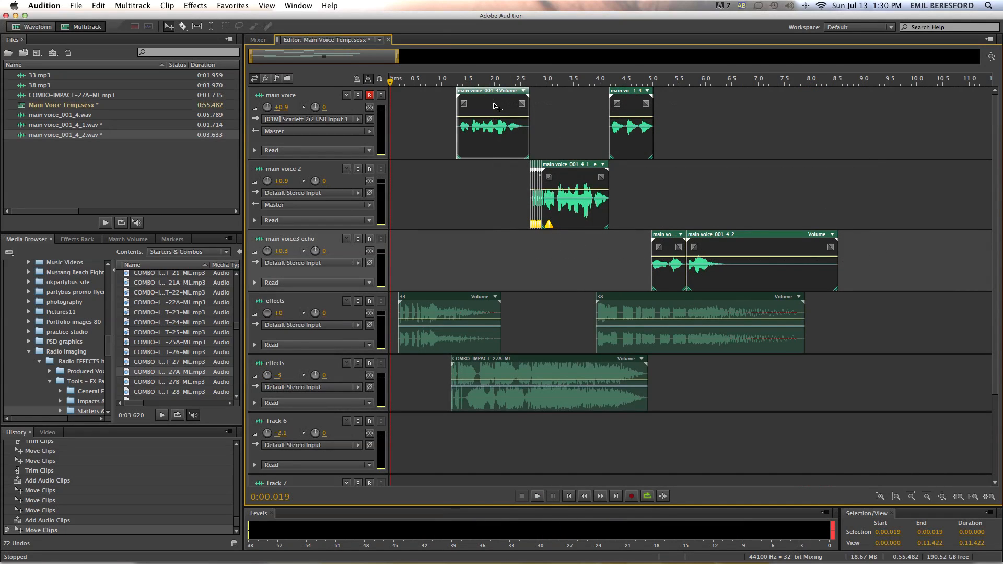
mouse_move(462, 121)
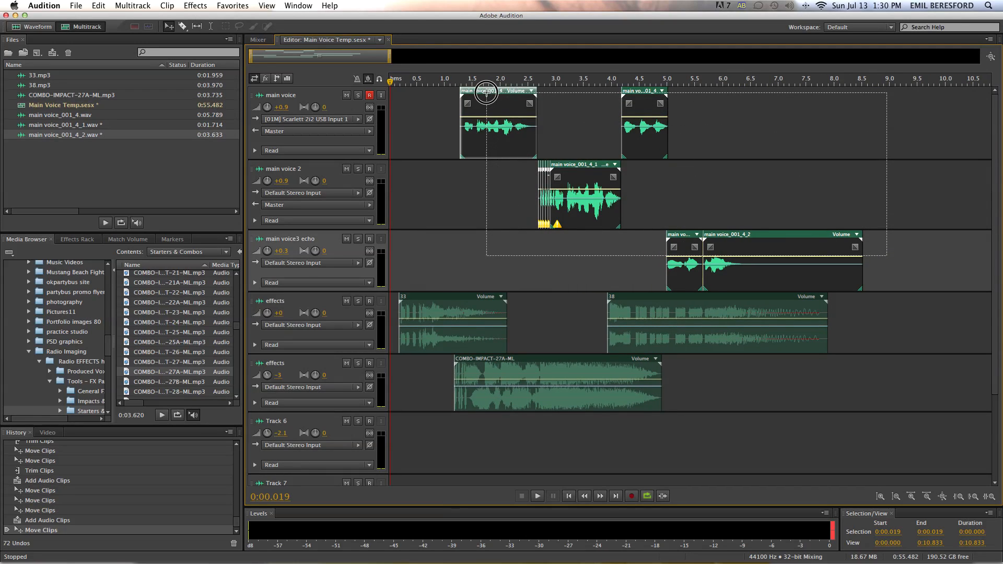
- Bounce the selected voice clips to Bounce_123 via Multitrack > Bounce to New Track
left_click(132, 5)
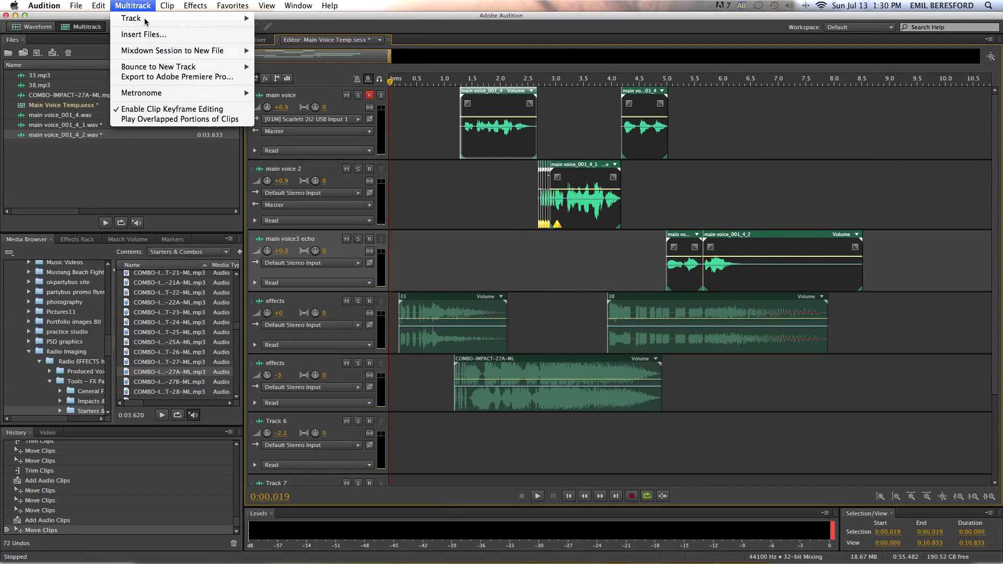
left_click(476, 229)
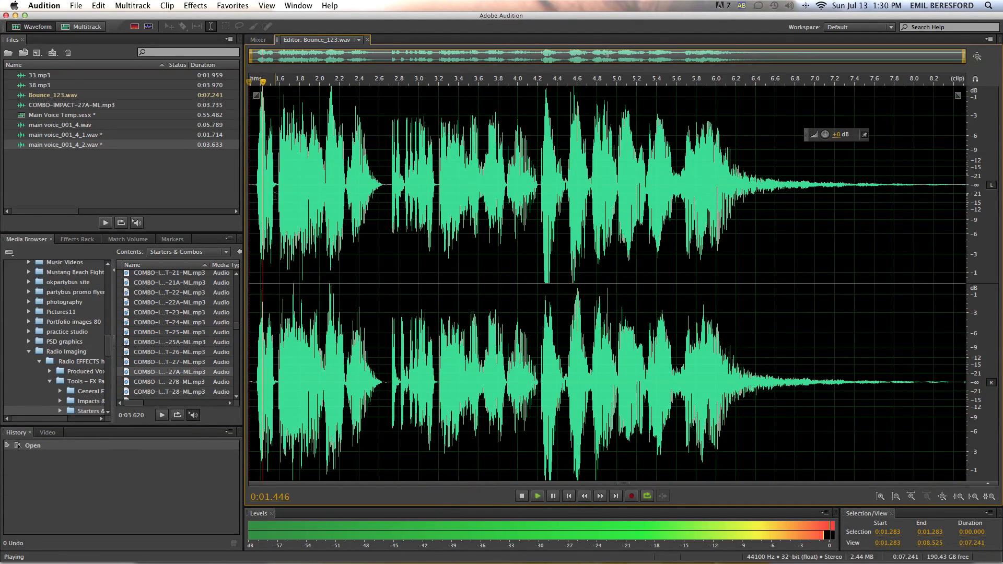
- Process Bounce_123 with Stretch and Pitch using the Lower Pitch preset and adjusted pitch shift
left_click(194, 5)
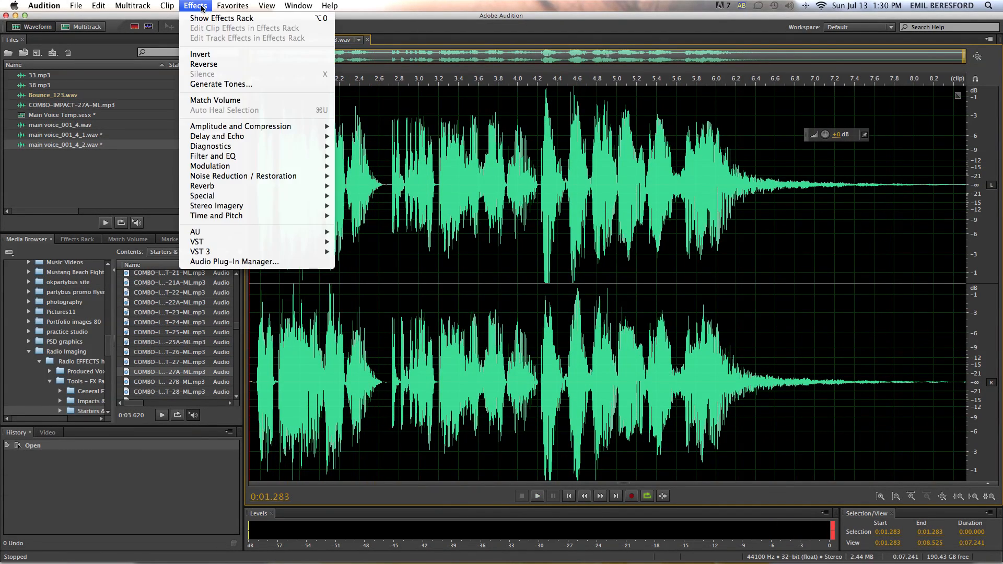
mouse_move(216, 215)
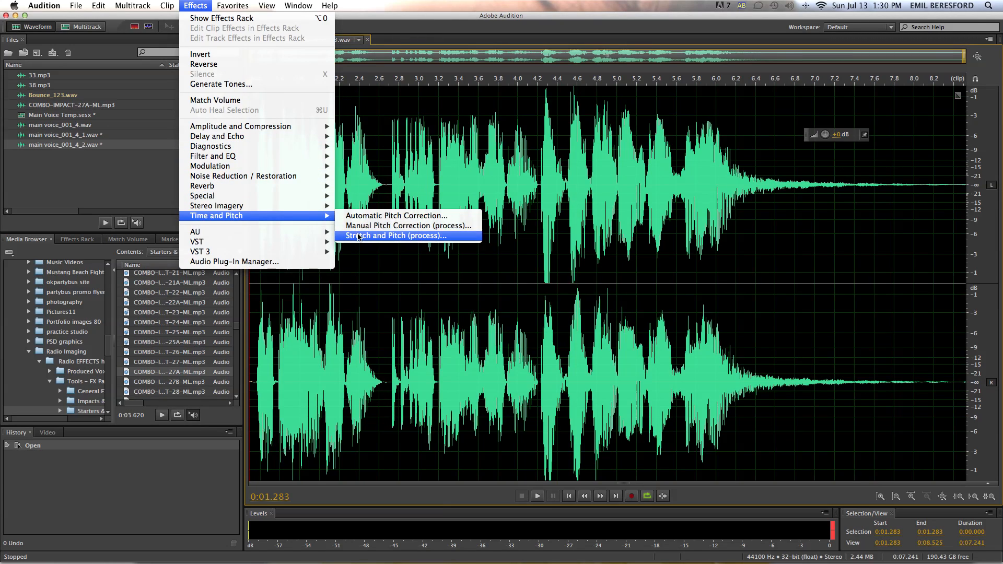
left_click(393, 235)
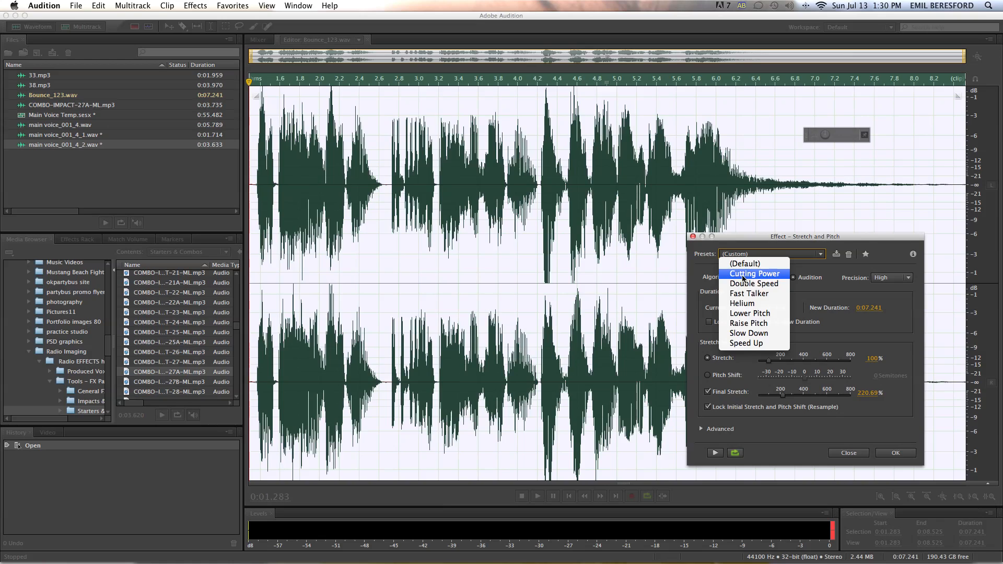
left_click(749, 313)
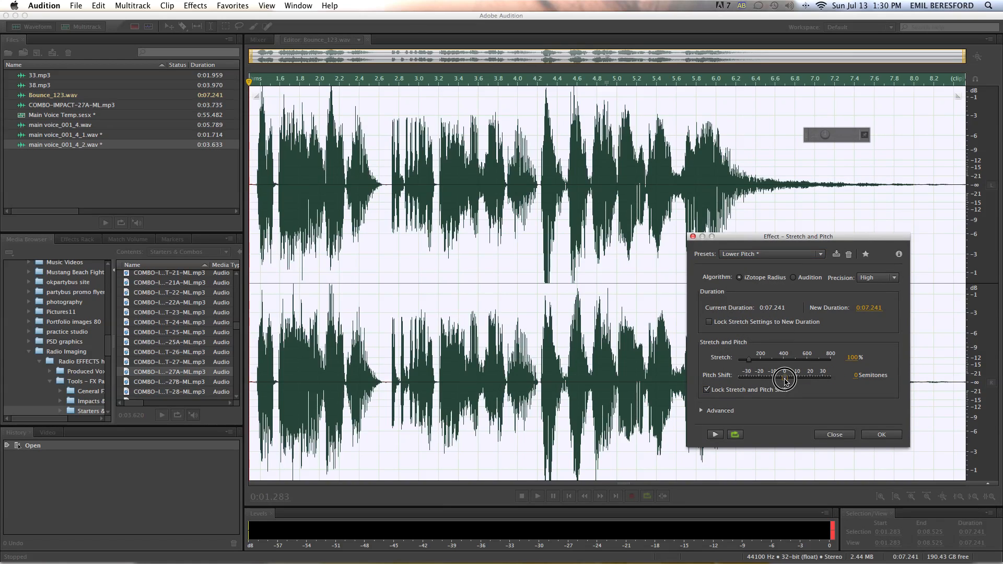
left_click_drag(785, 370, 783, 374)
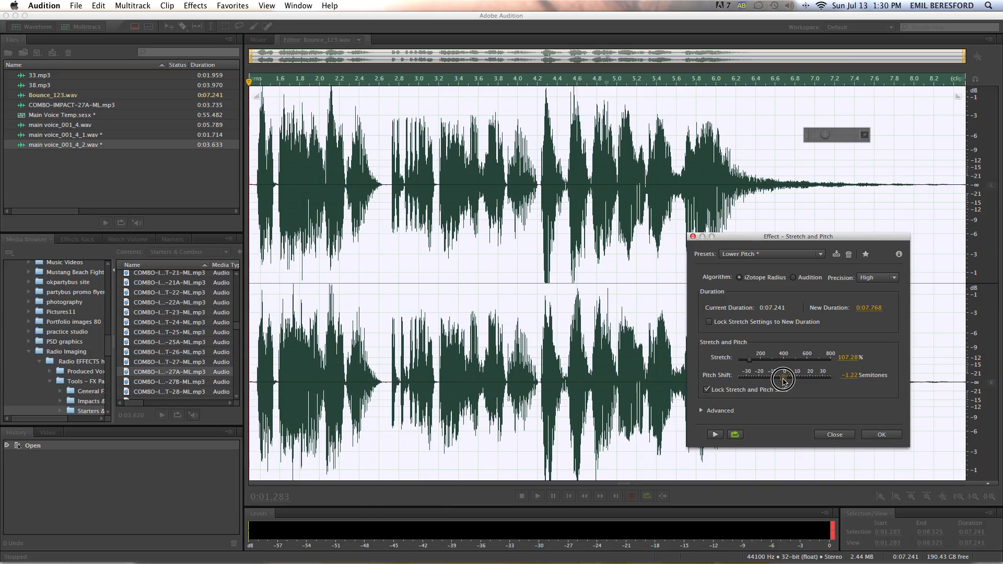
left_click_drag(783, 378, 784, 377)
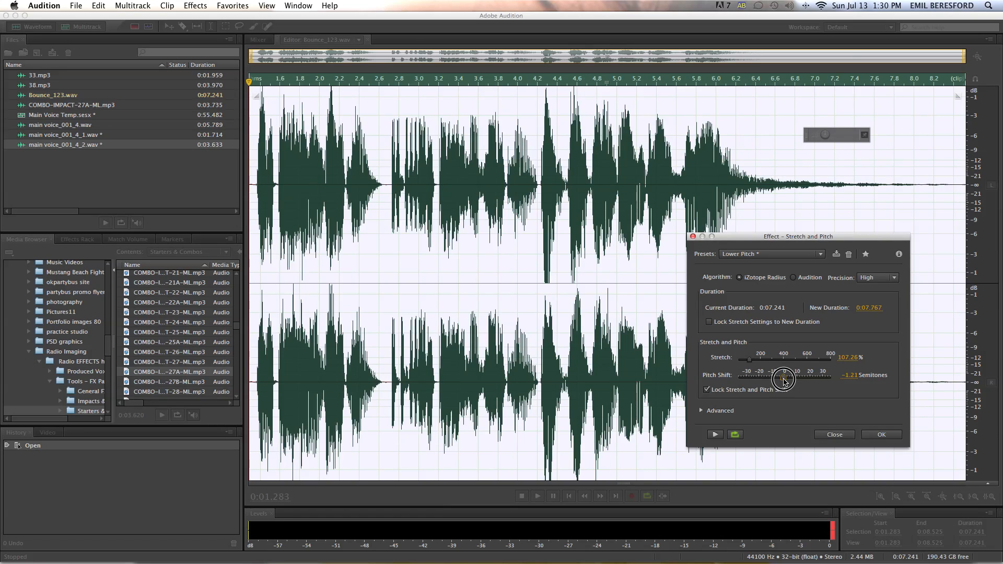
left_click_drag(782, 379, 856, 376)
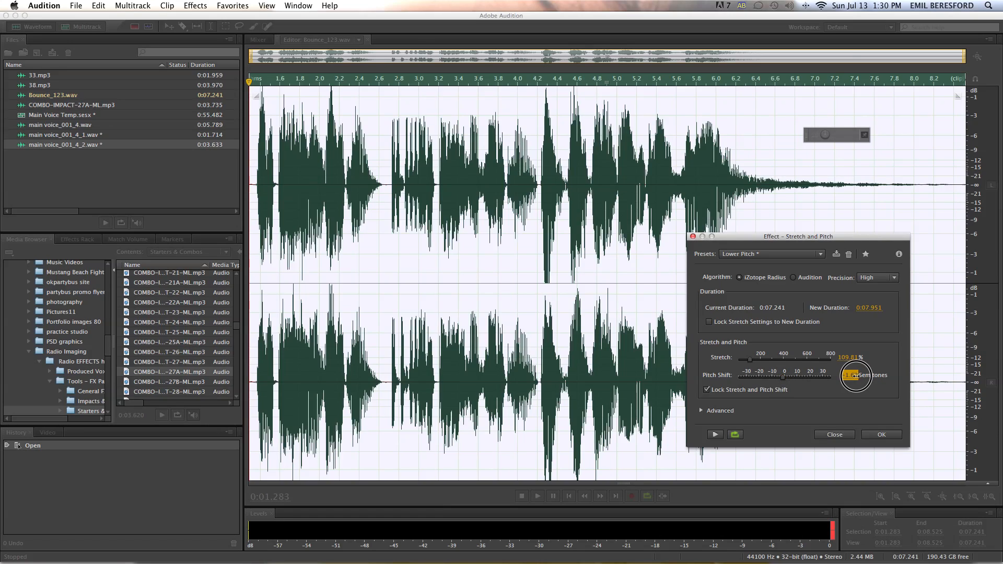
left_click_drag(856, 375, 858, 373)
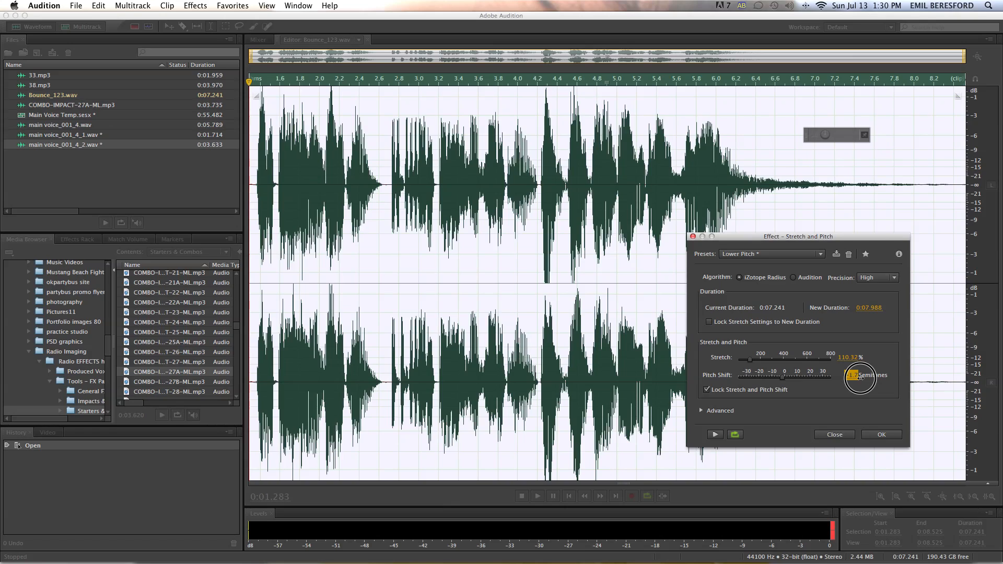
left_click(880, 434)
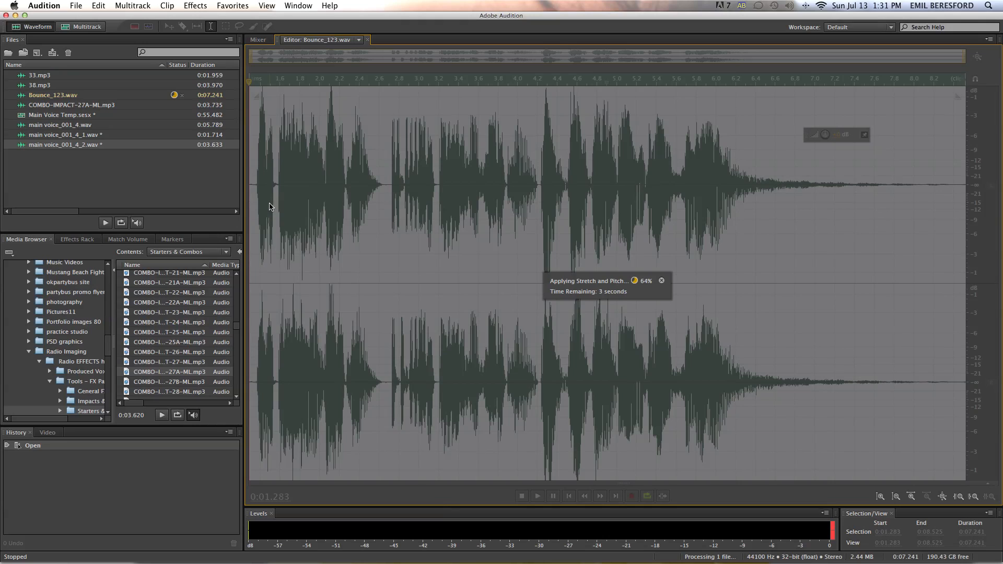
mouse_move(268, 206)
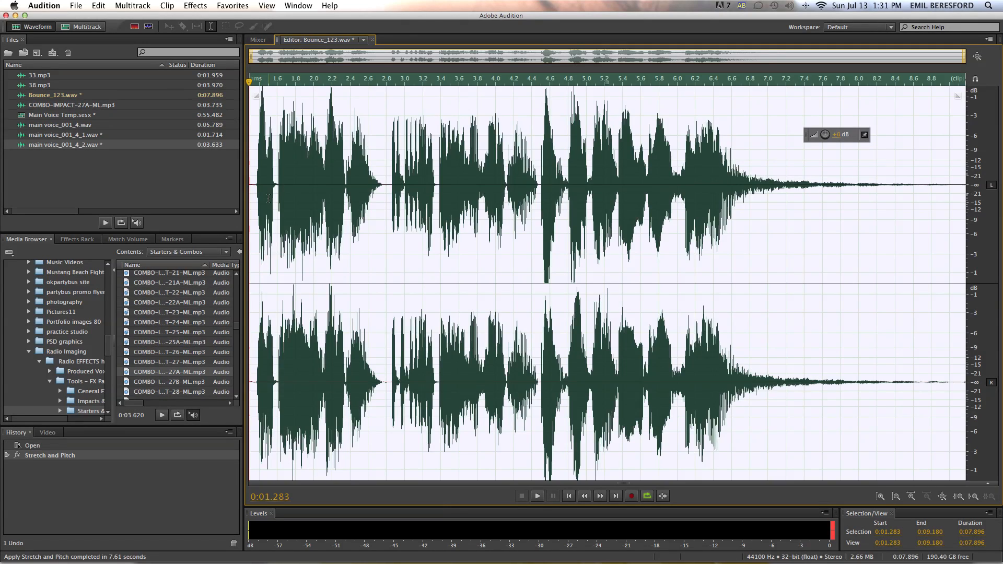
- Preview the pitched-down voice and go back to the Multitrack session
left_click(536, 495)
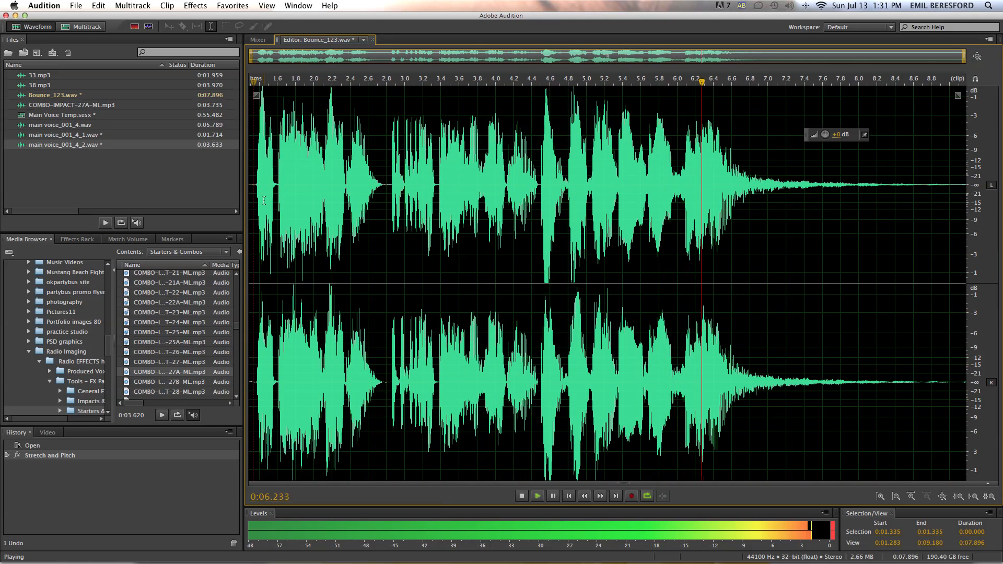
left_click(521, 496)
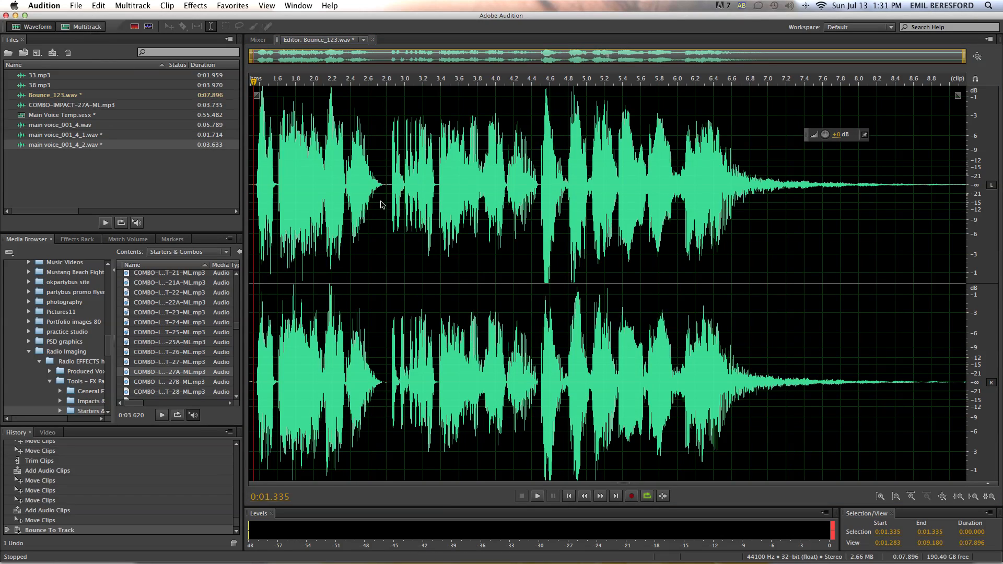
left_click(82, 26)
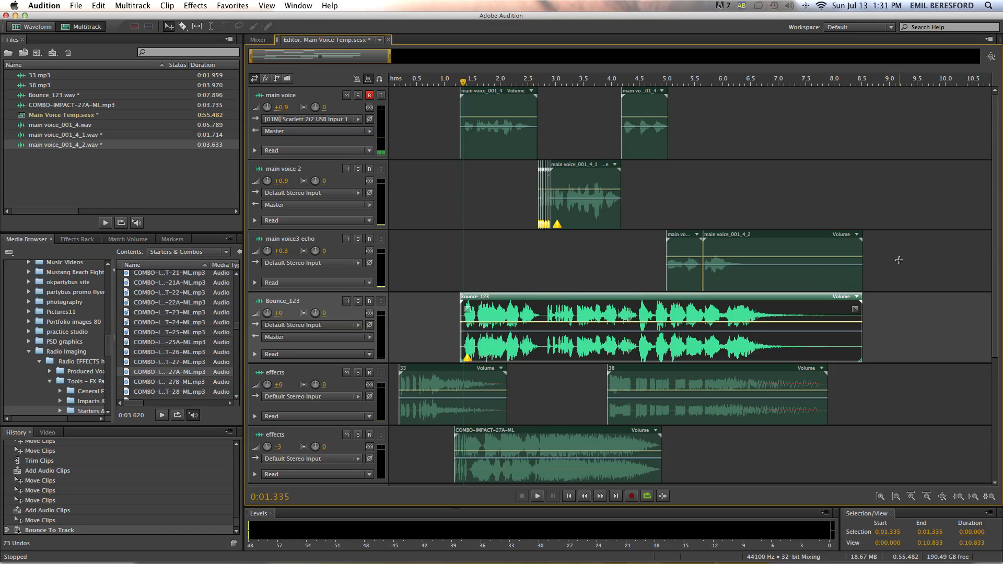
mouse_move(897, 264)
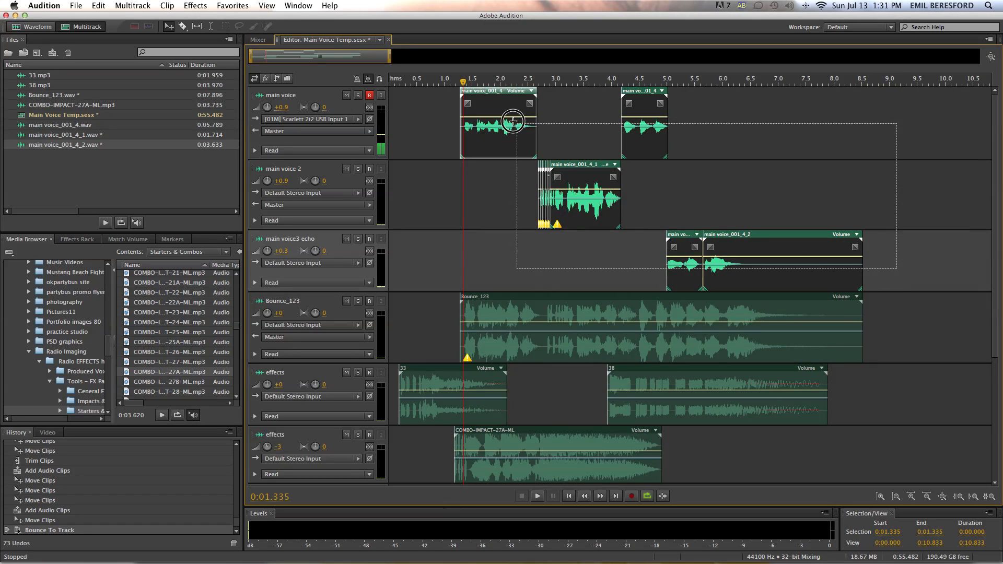
- Delete the original voice clips and place Bounce_123 on its own track at +1.7 volume
key("Delete")
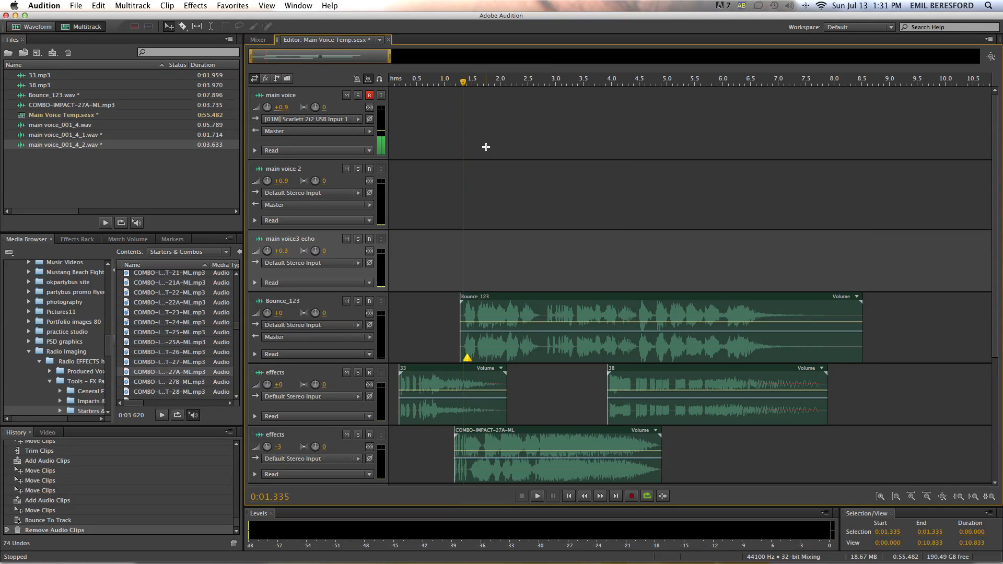
mouse_move(510, 309)
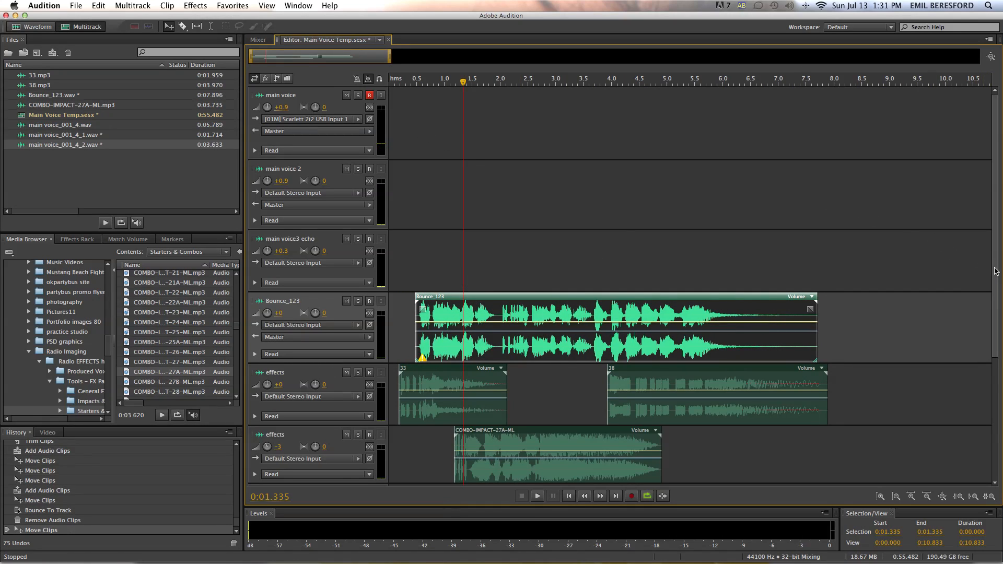
scroll("down", 3)
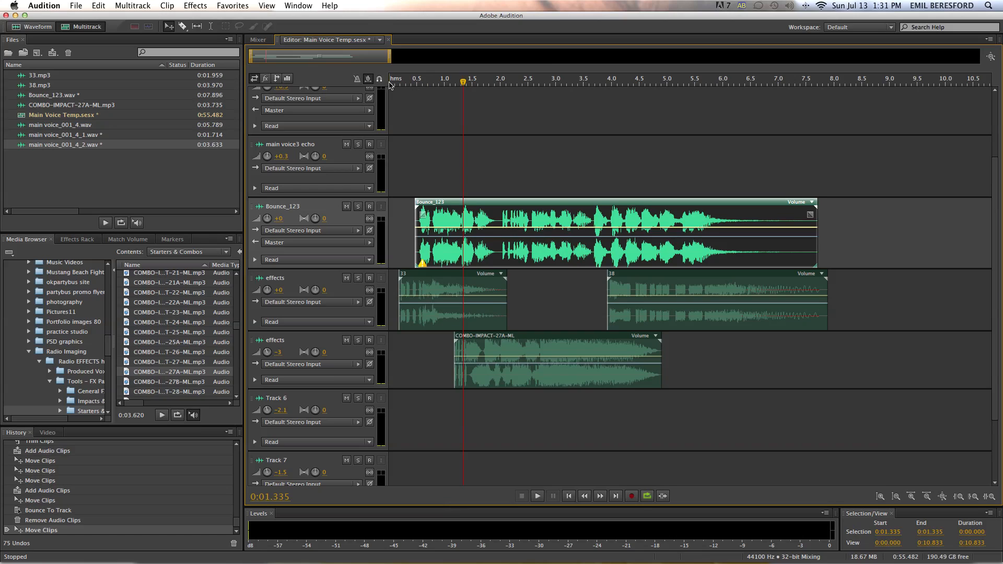
left_click(536, 495)
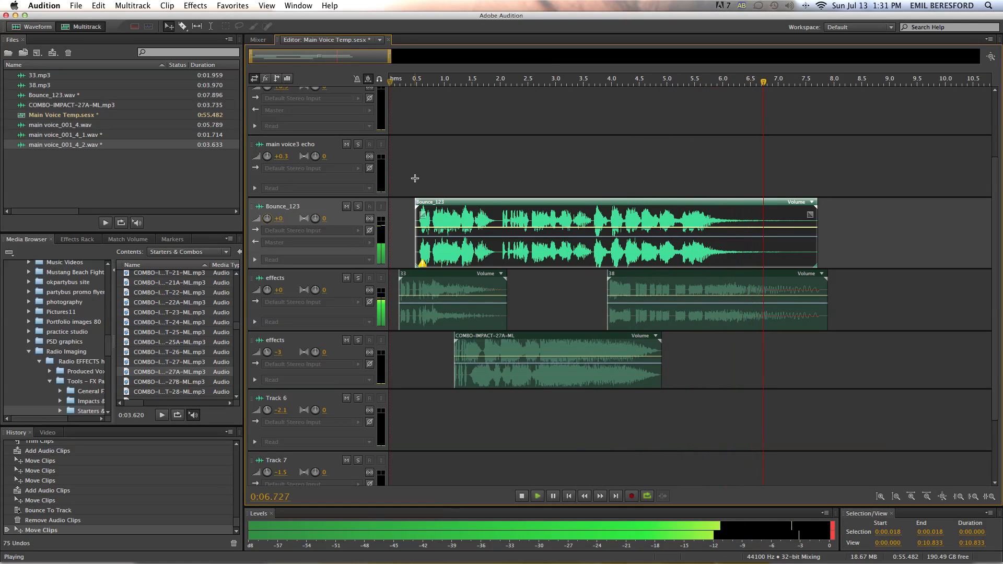
left_click(521, 495)
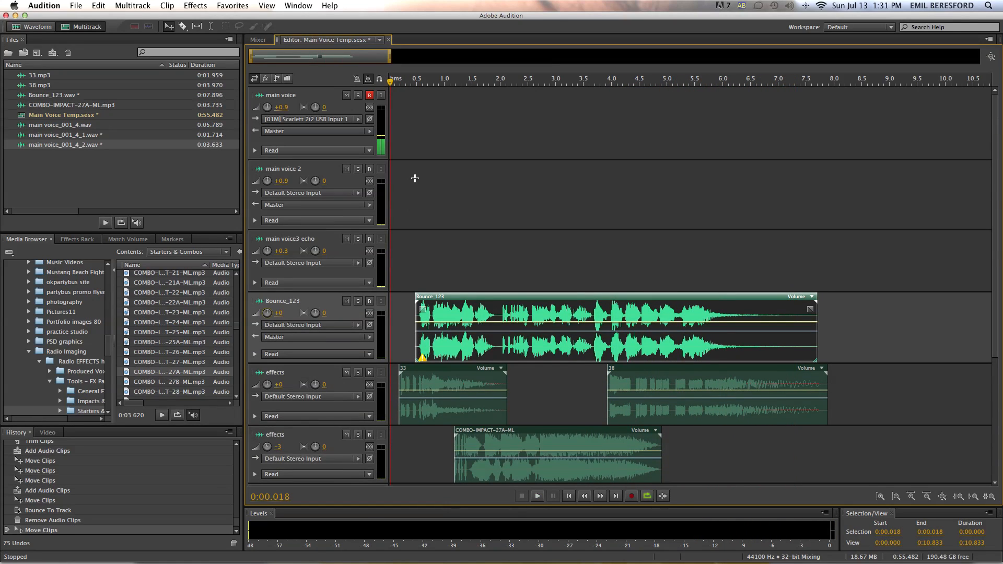
mouse_move(483, 300)
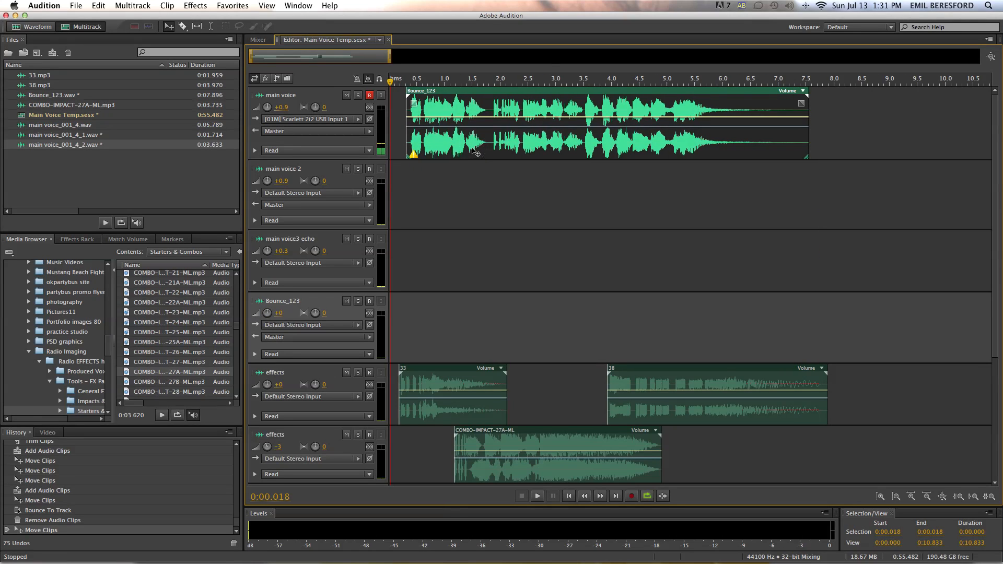
left_click(536, 496)
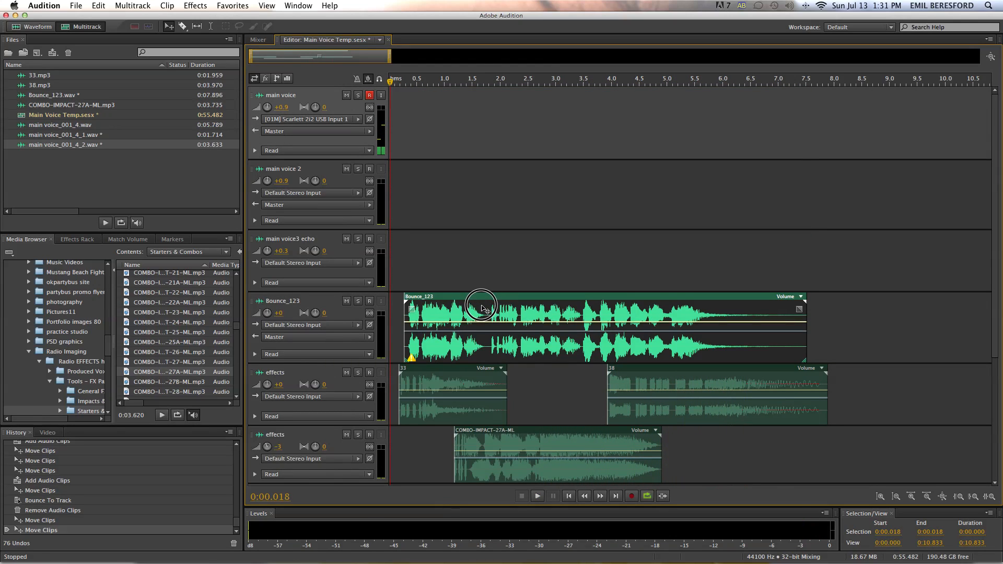
left_click(536, 495)
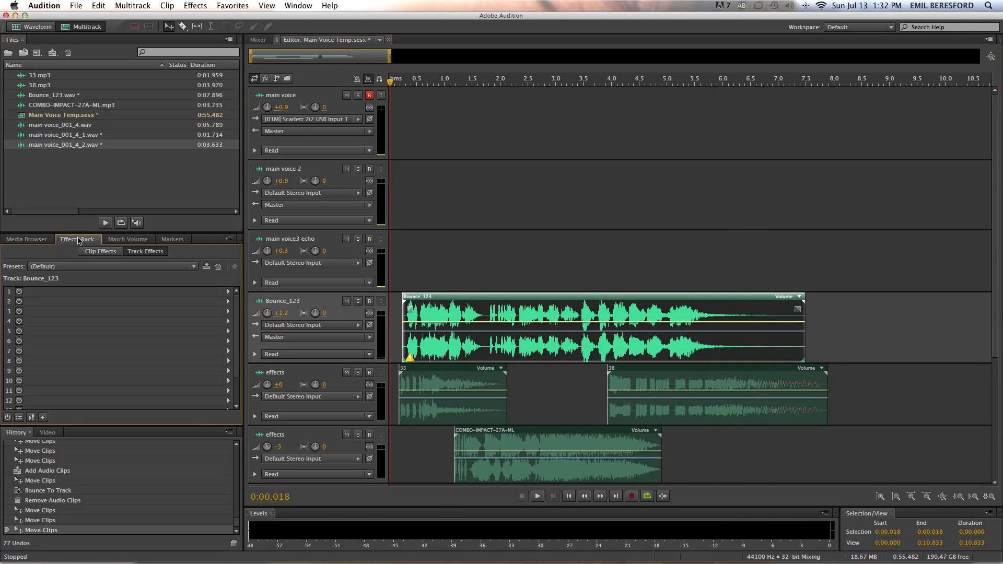
- Preview the remix, bounce it to Bounce_124, and open that clip in the Waveform editor
left_click(536, 495)
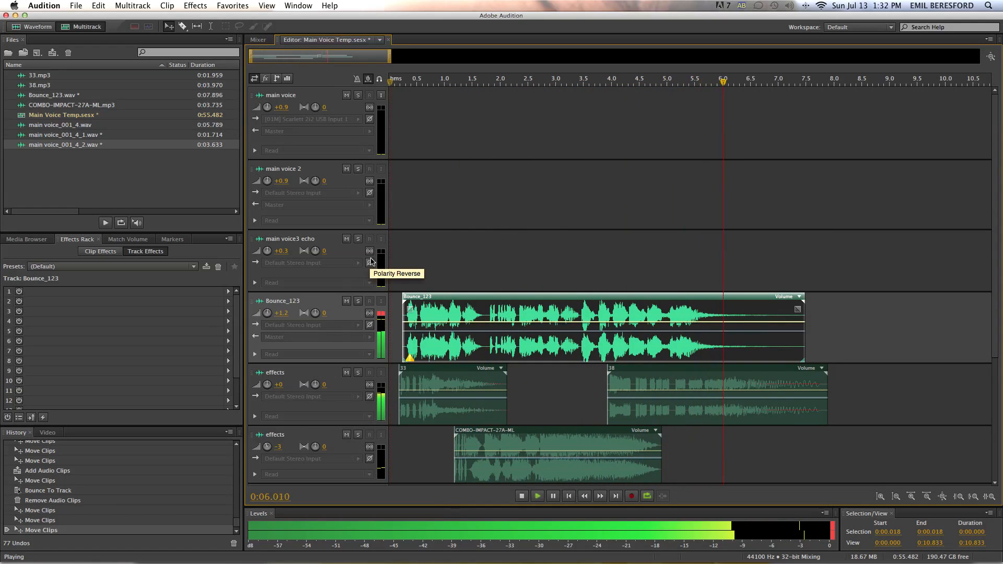
left_click(521, 496)
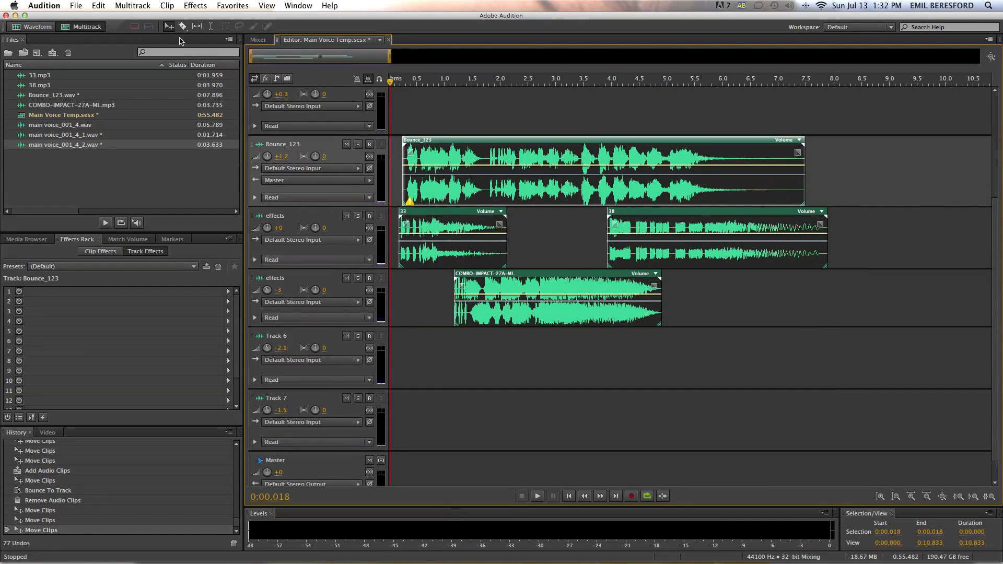
left_click(132, 5)
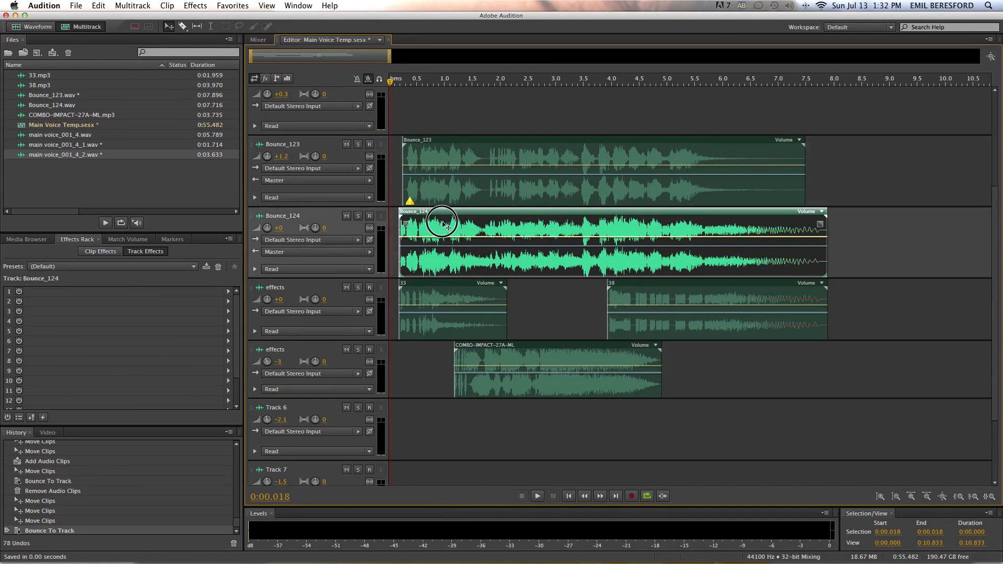
double_click(441, 221)
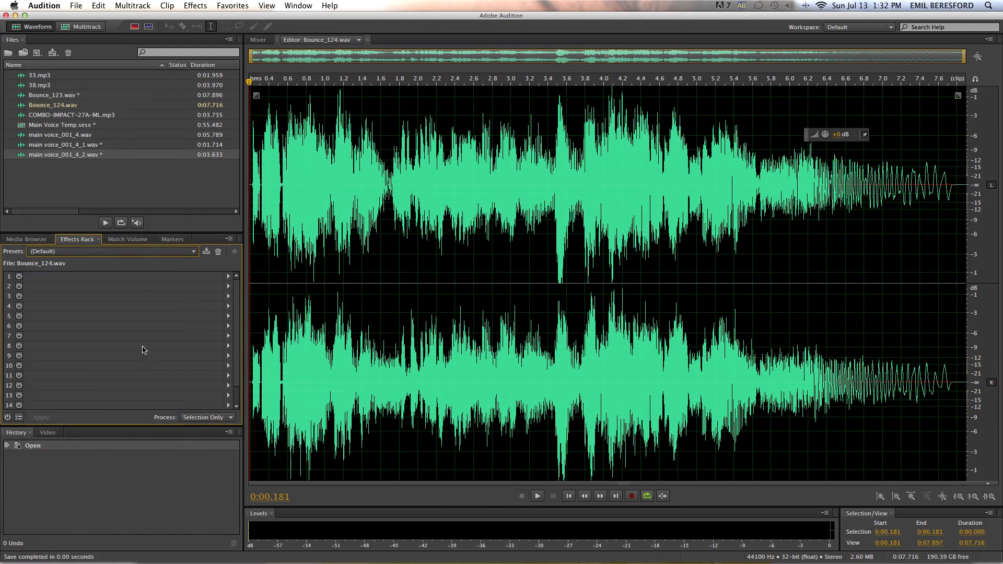
- Load iZotope Ozone 5 with the final master and Wide Spread presets, then apply it
left_click(112, 251)
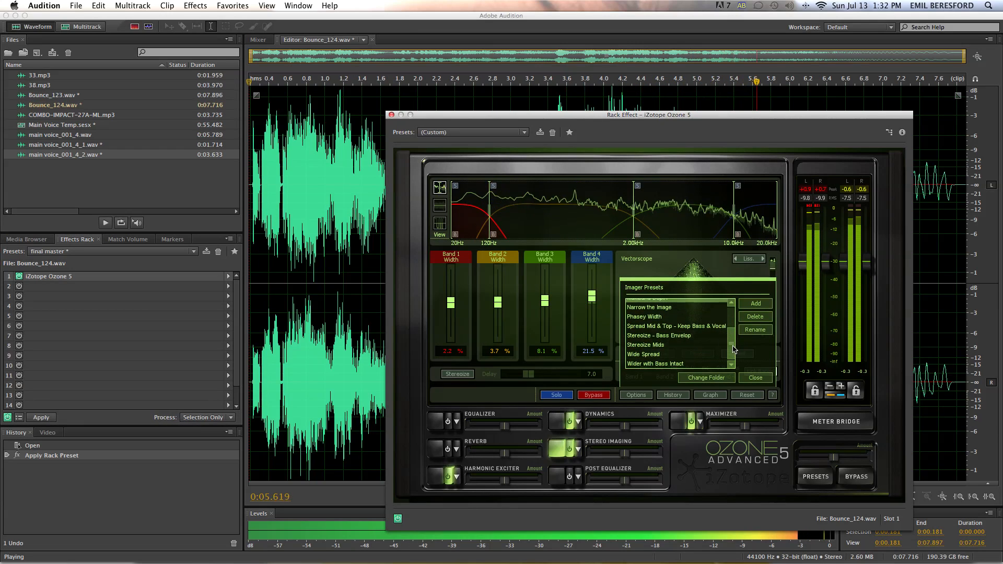
left_click(644, 354)
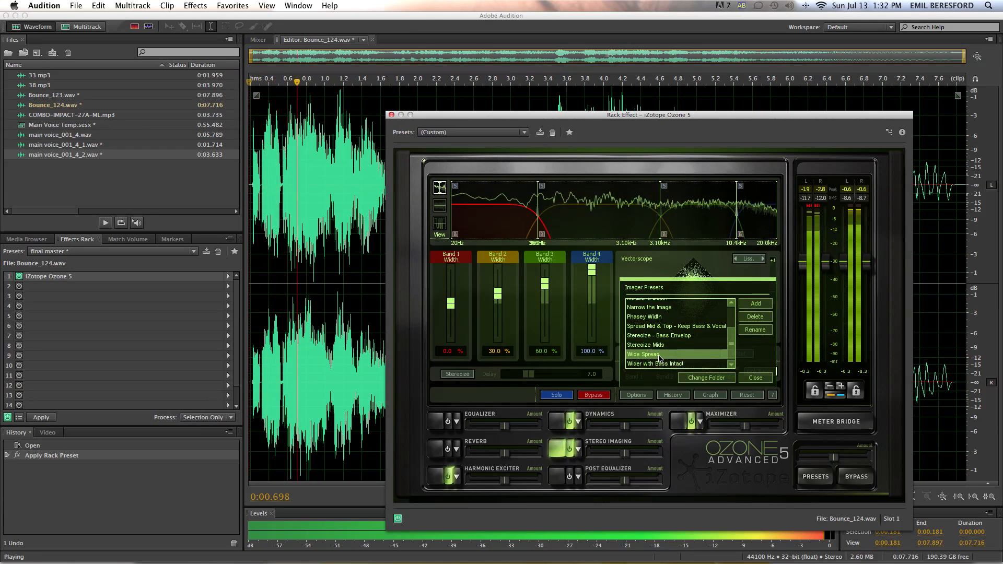
left_click(754, 377)
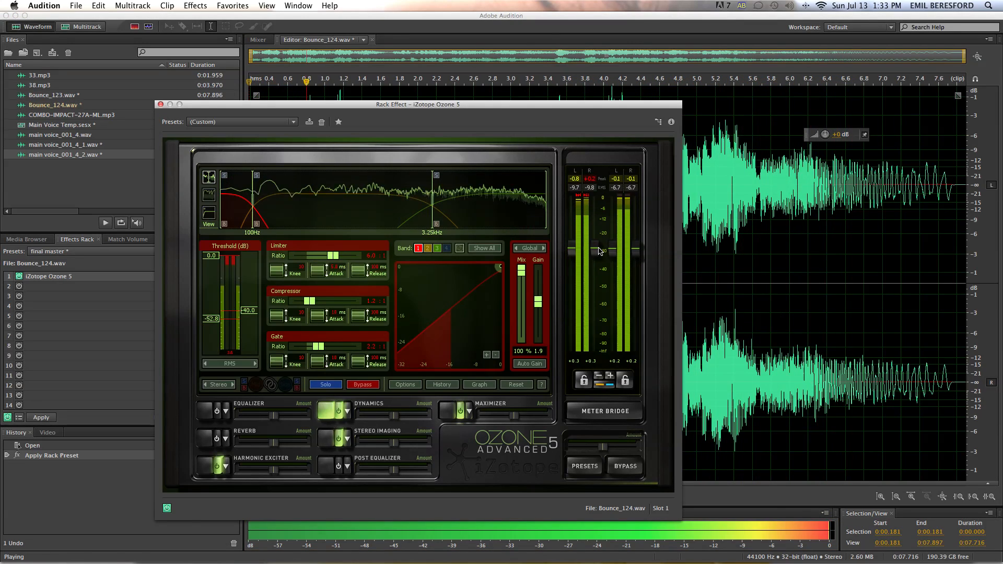
left_click_drag(418, 104, 475, 108)
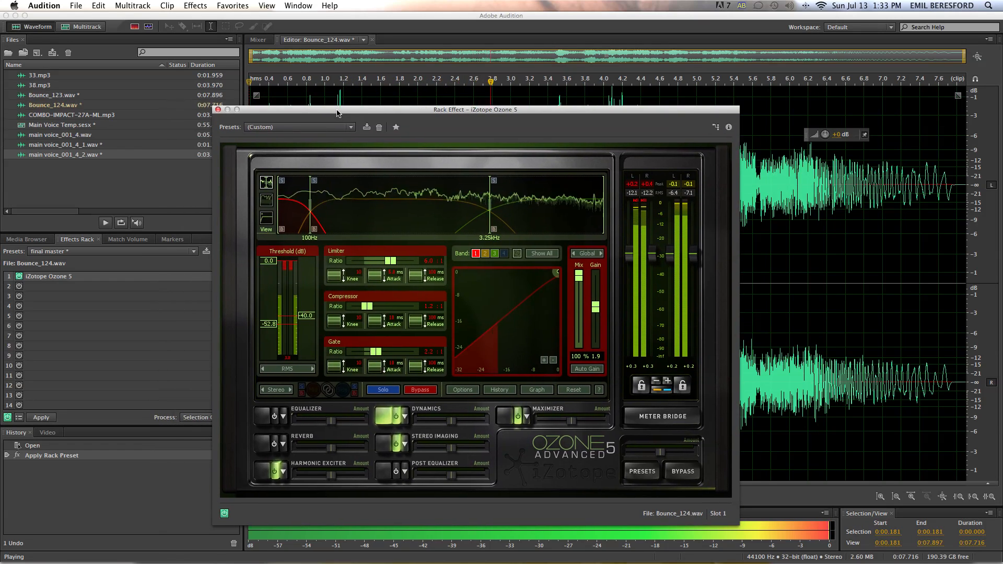
left_click_drag(337, 109, 371, 113)
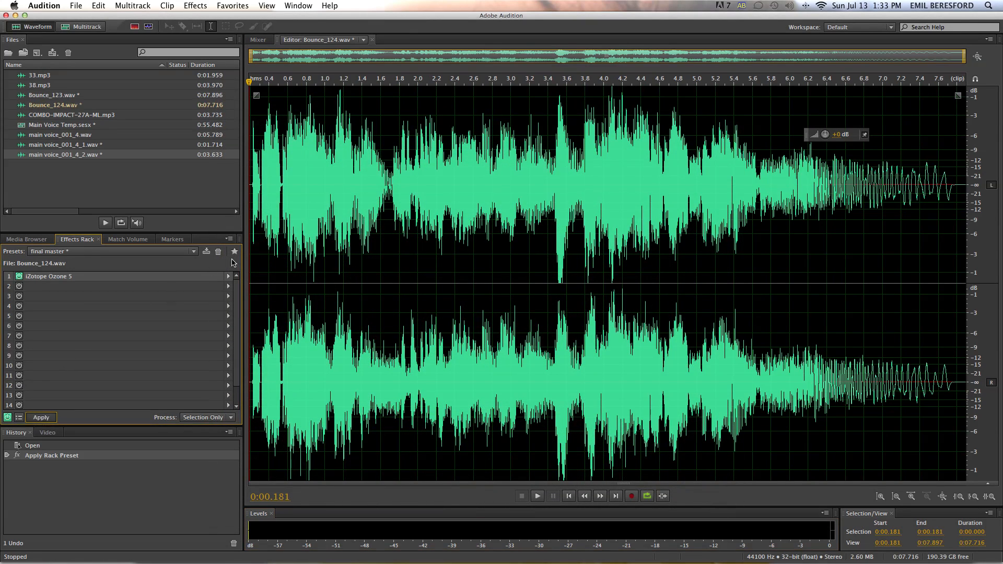
left_click(41, 417)
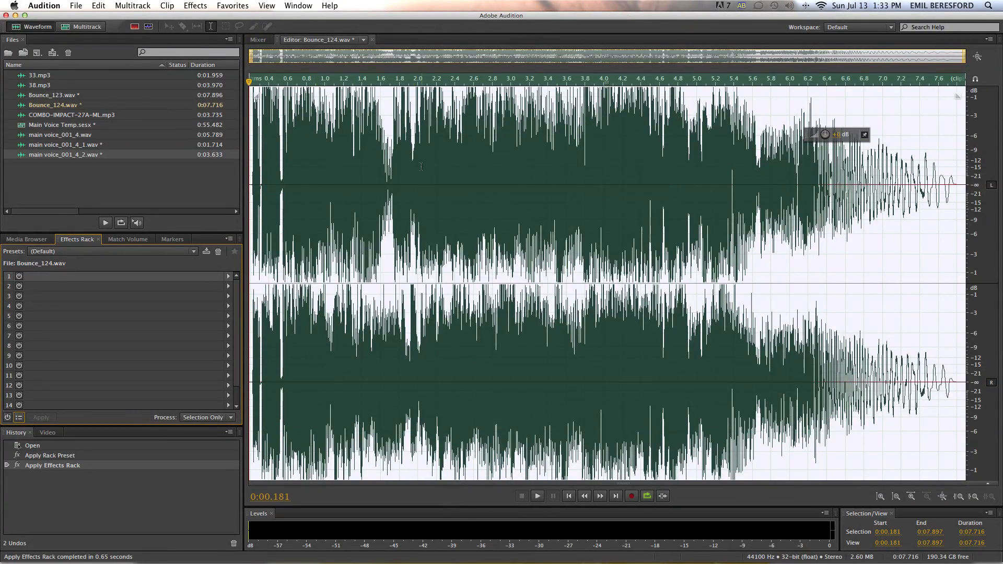
- Start Save As and create a new 'Angel flow' folder under Music
left_click(76, 5)
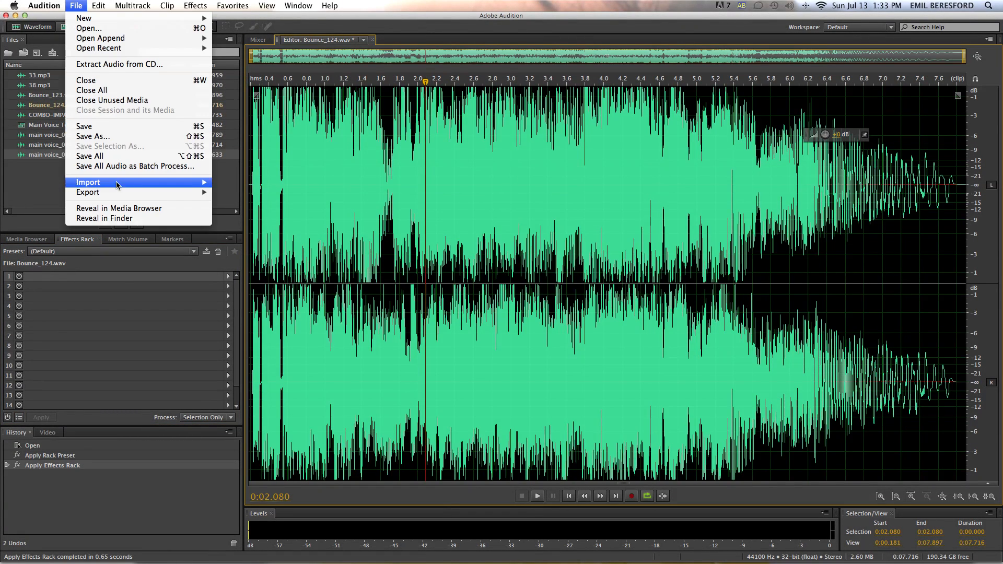
left_click(92, 136)
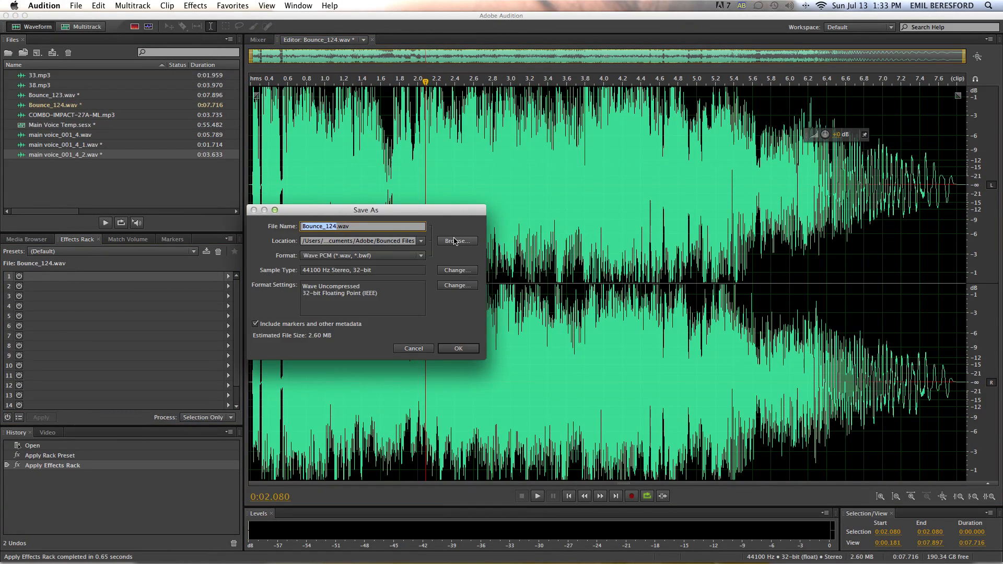
left_click(457, 241)
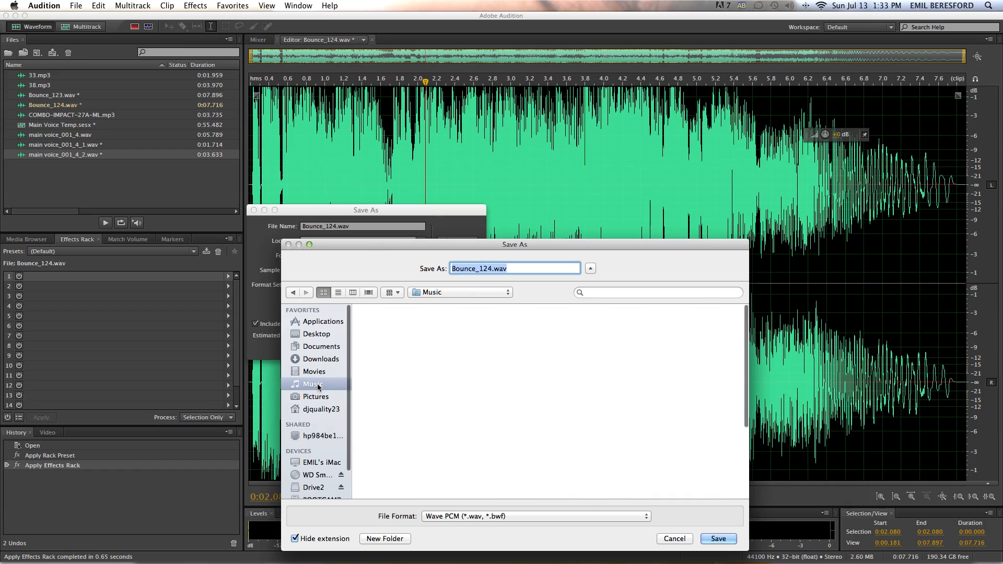
left_click(384, 538)
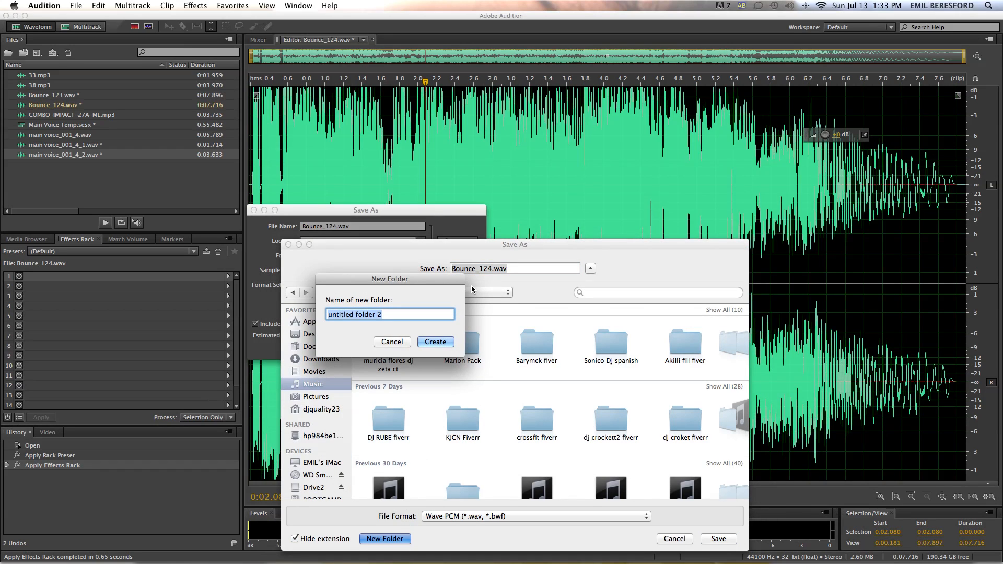
type("A")
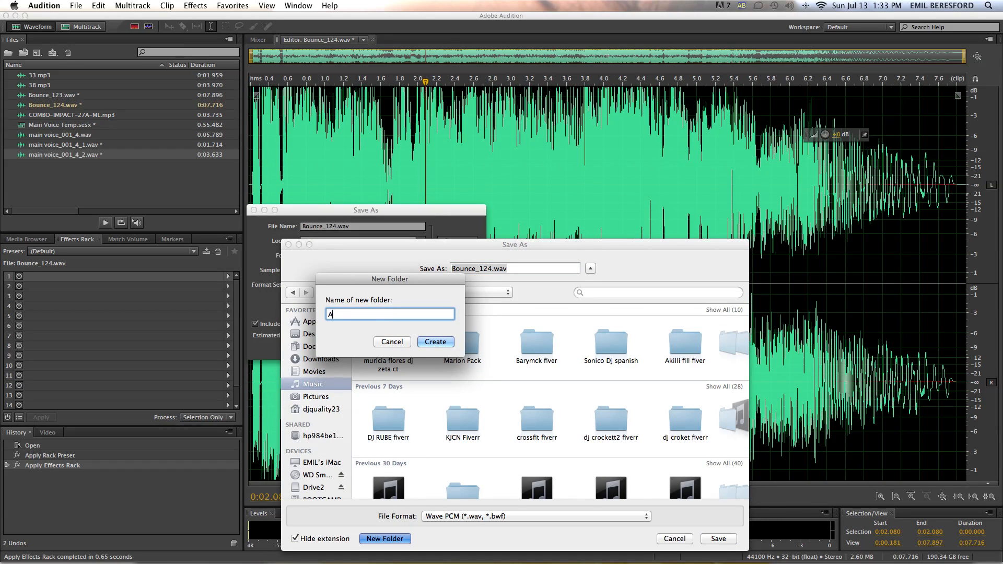
type("ngel flow")
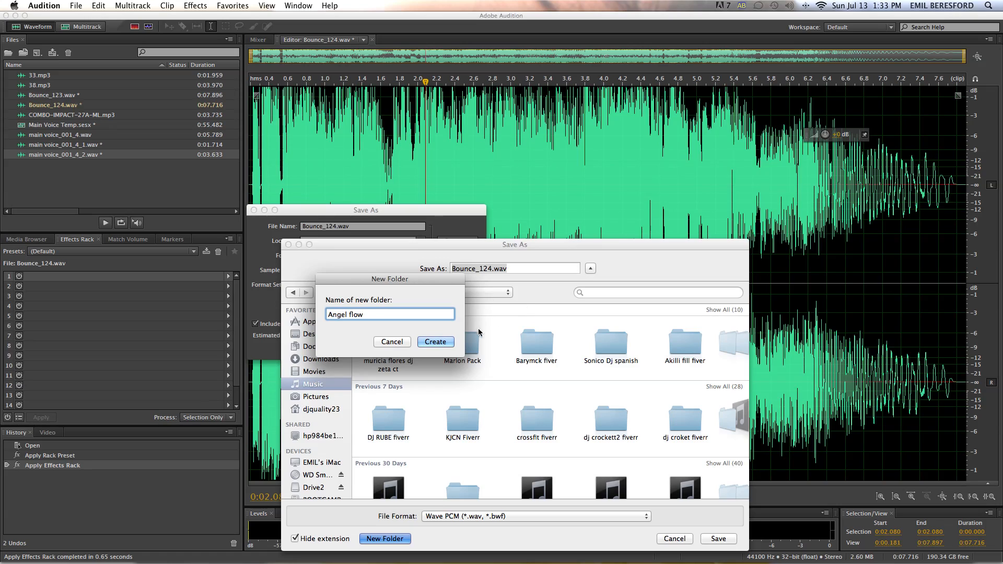
left_click(434, 341)
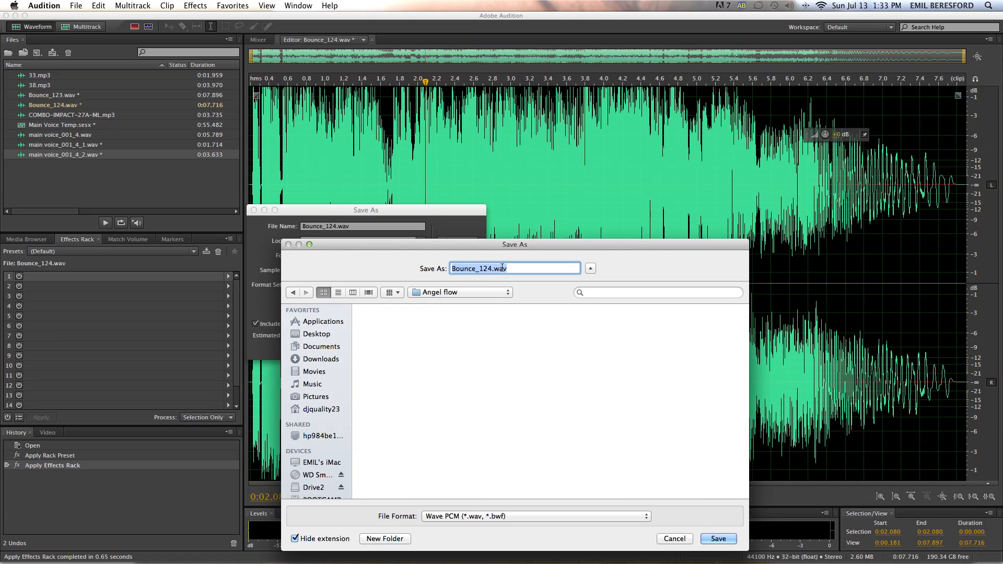
- Save the file as 'el la mezcla' in MP3 format at 320 kbps
type("el la mezcla")
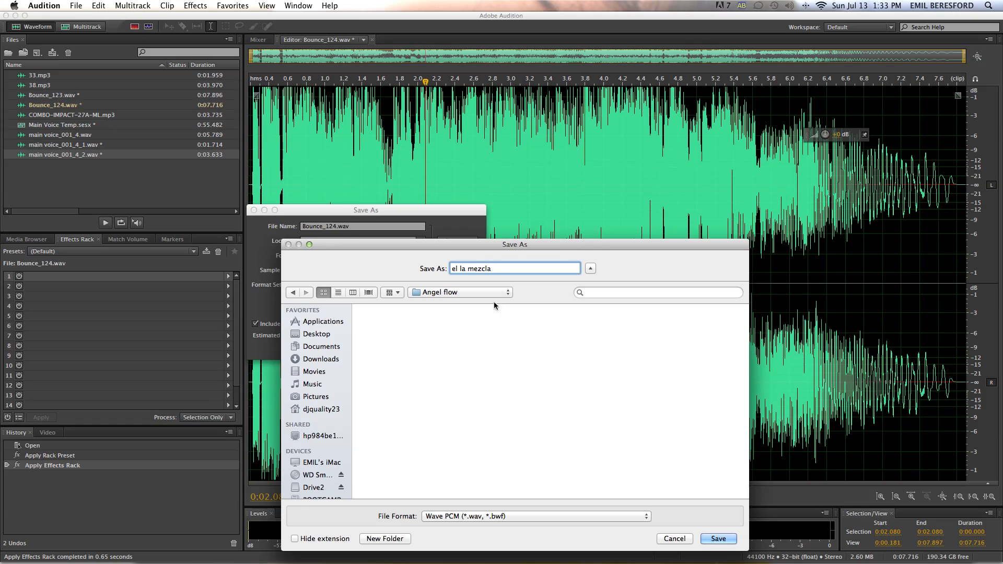
left_click(534, 516)
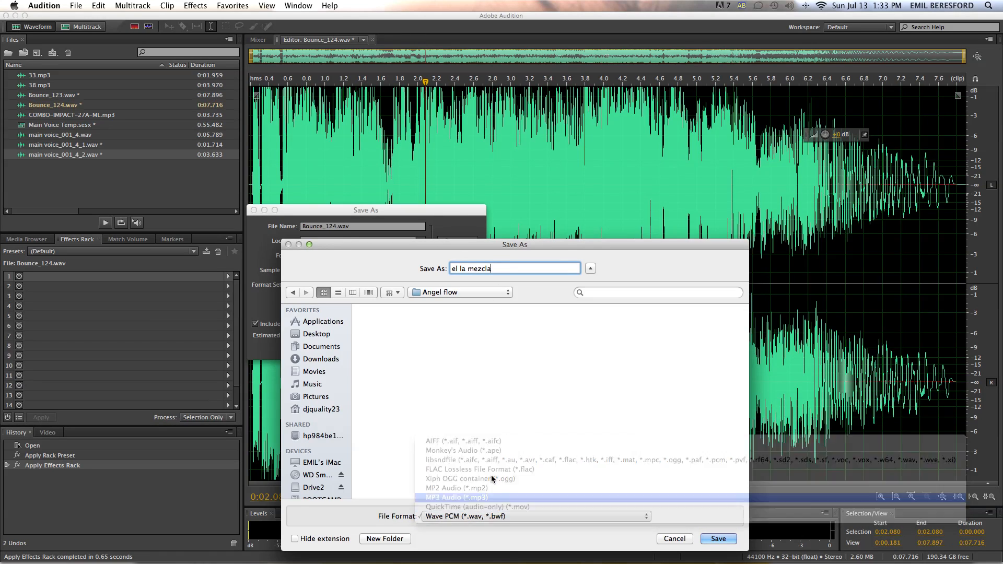
left_click(456, 498)
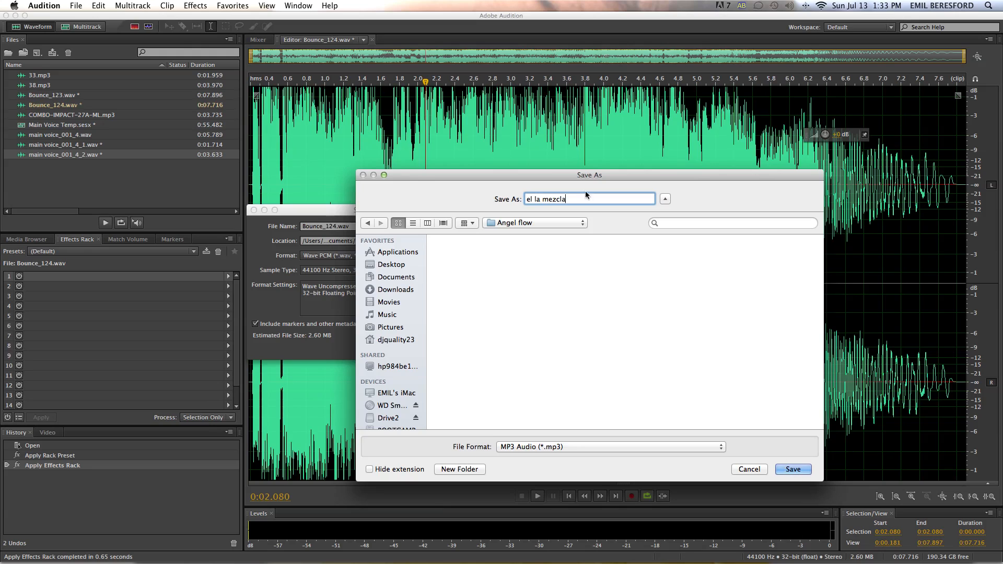
left_click_drag(589, 174, 633, 156)
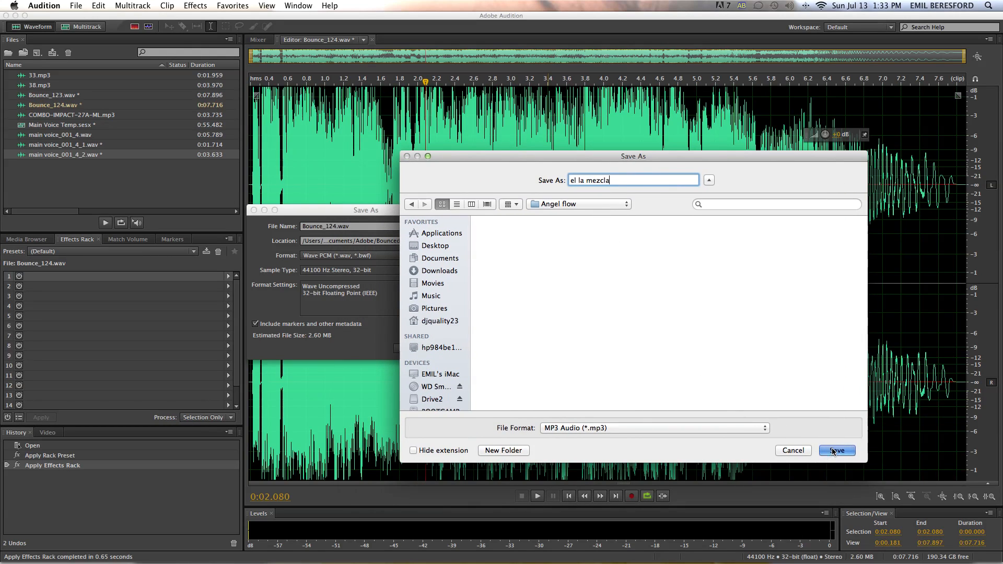
left_click(836, 450)
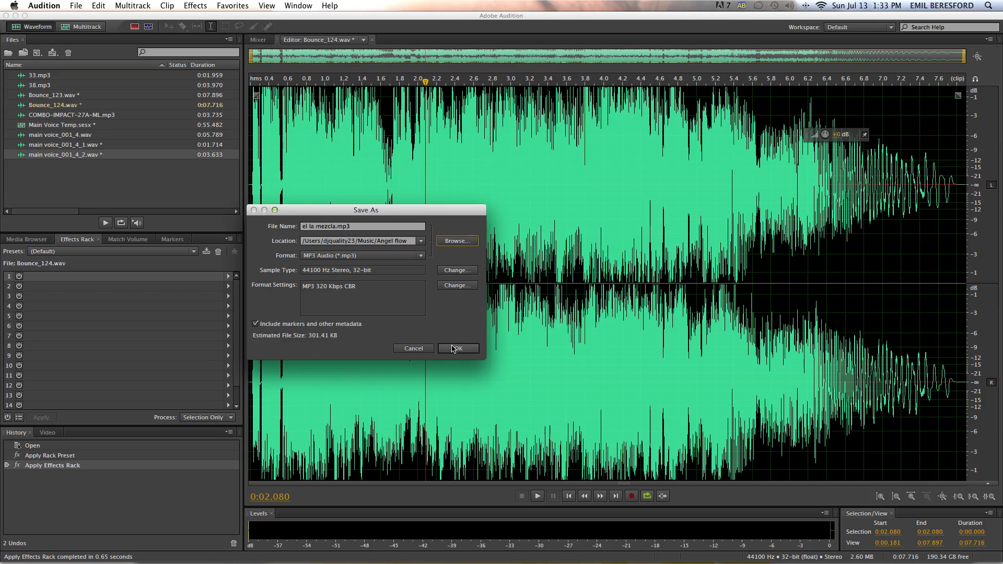
left_click(458, 348)
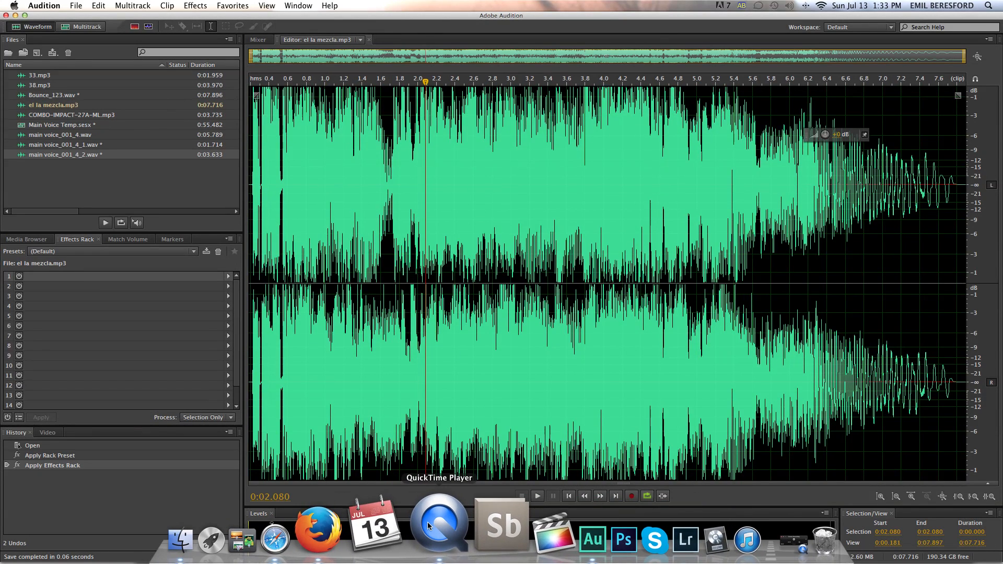
- Launch QuickTime Player from the Dock
left_click(437, 525)
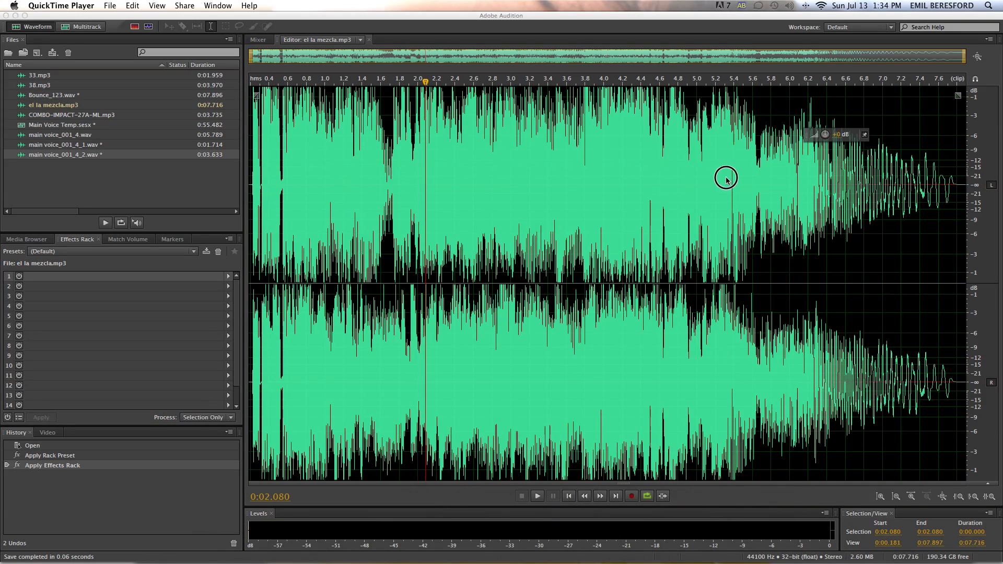
mouse_move(687, 188)
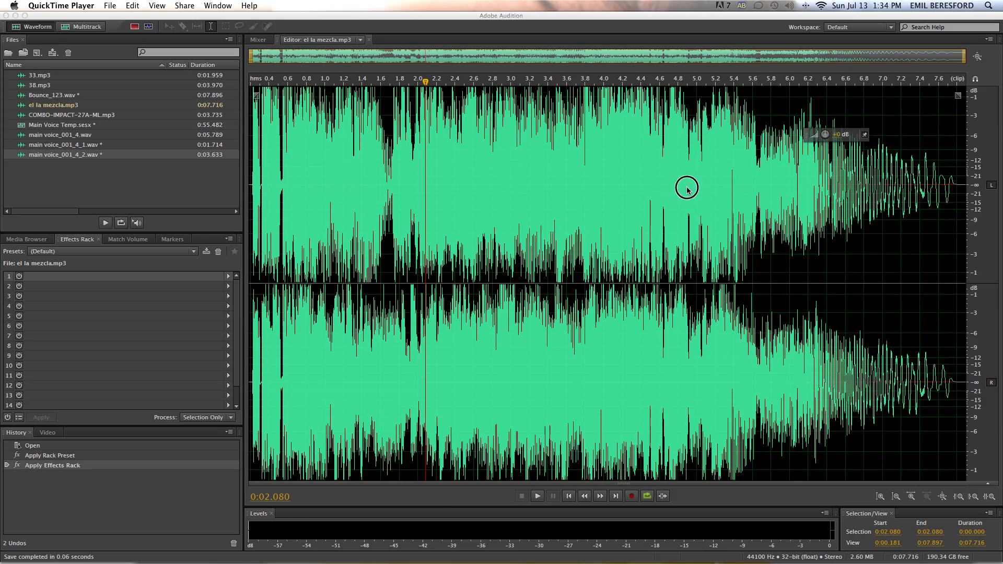